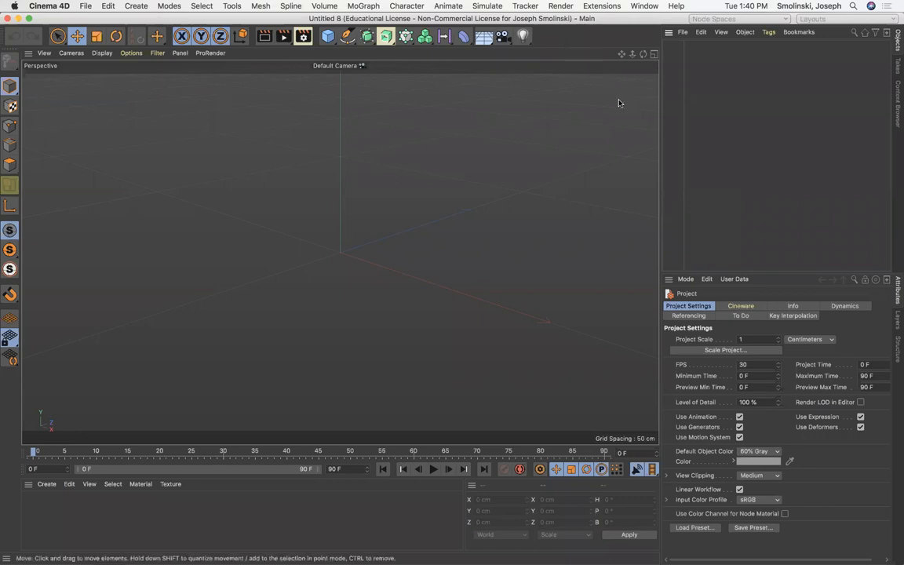
mouse_move(619, 134)
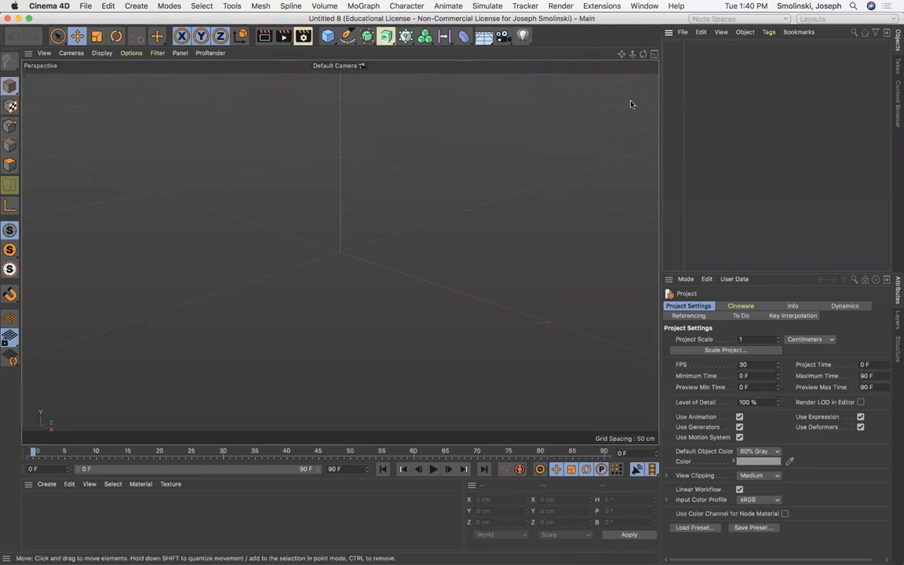
Switch to the four-view layout and maximize the Top view to fill the viewport
click(653, 54)
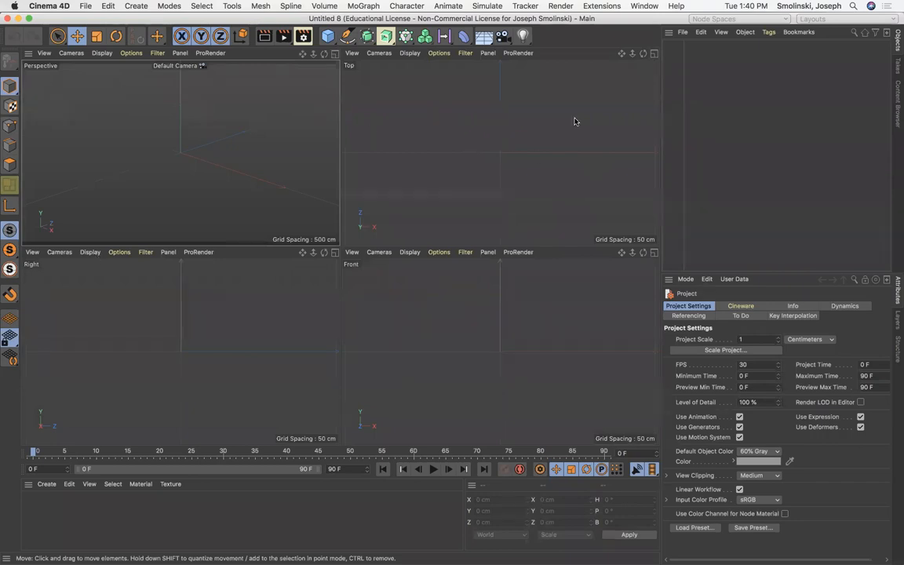
click(653, 54)
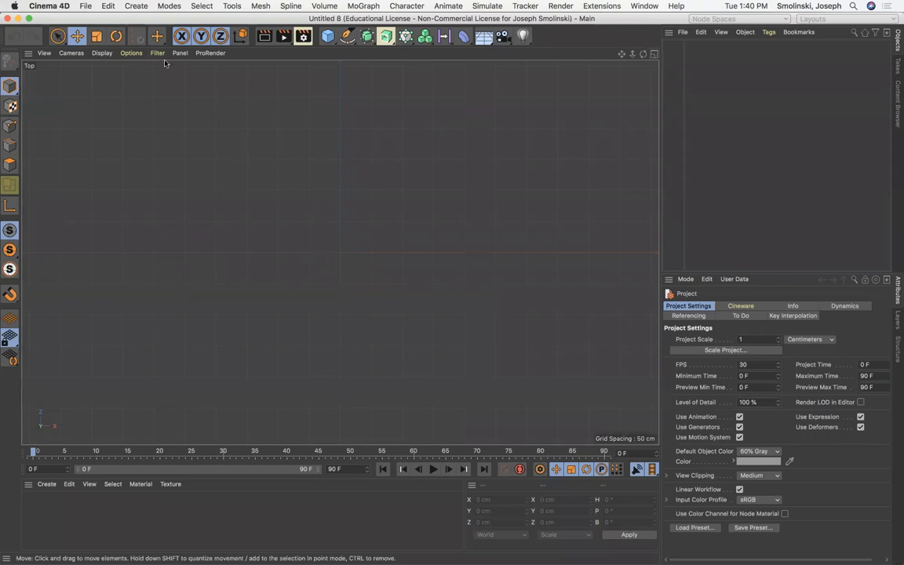
Load KeyBottleOpener.jpg as the Top view's background reference image
click(132, 54)
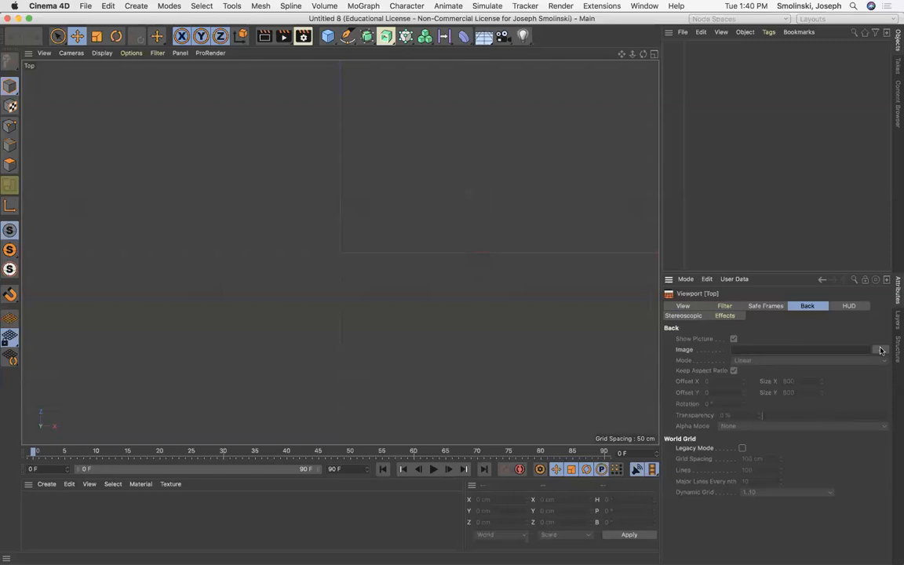
click(881, 350)
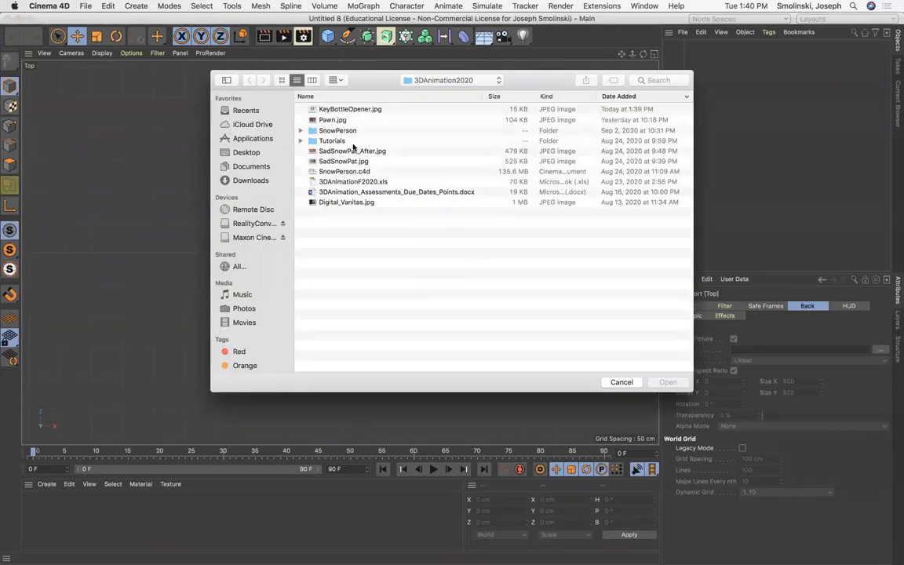
click(350, 109)
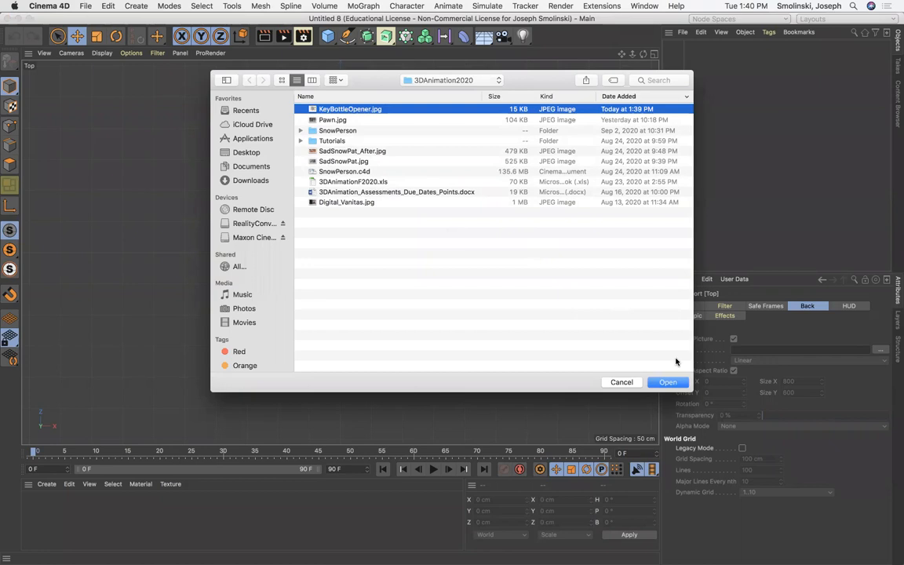
click(669, 383)
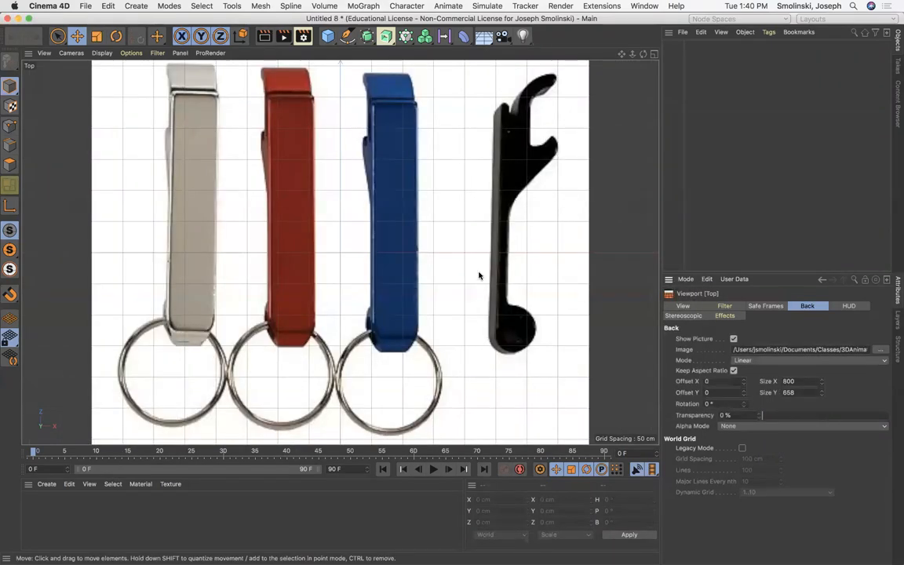
mouse_move(505, 154)
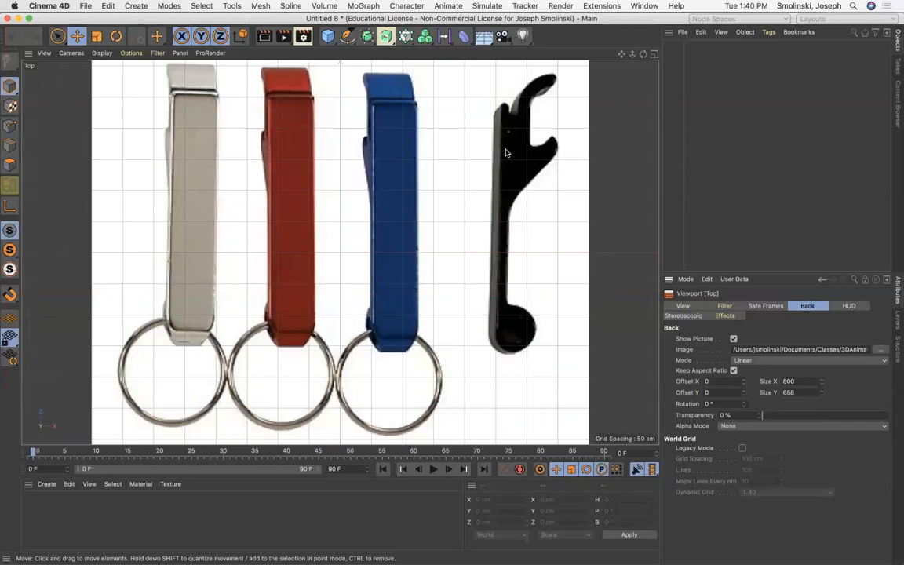
mouse_move(516, 177)
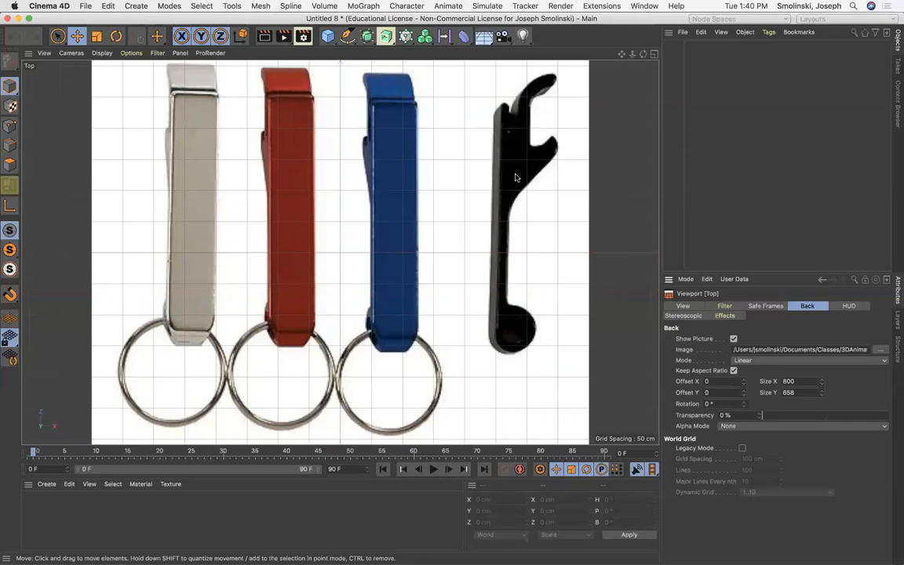
mouse_move(420, 213)
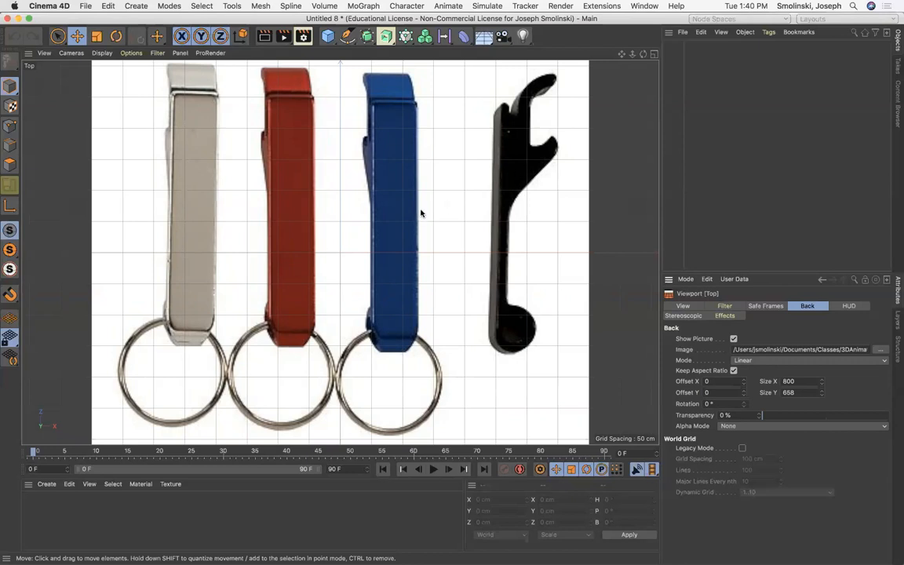
mouse_move(492, 212)
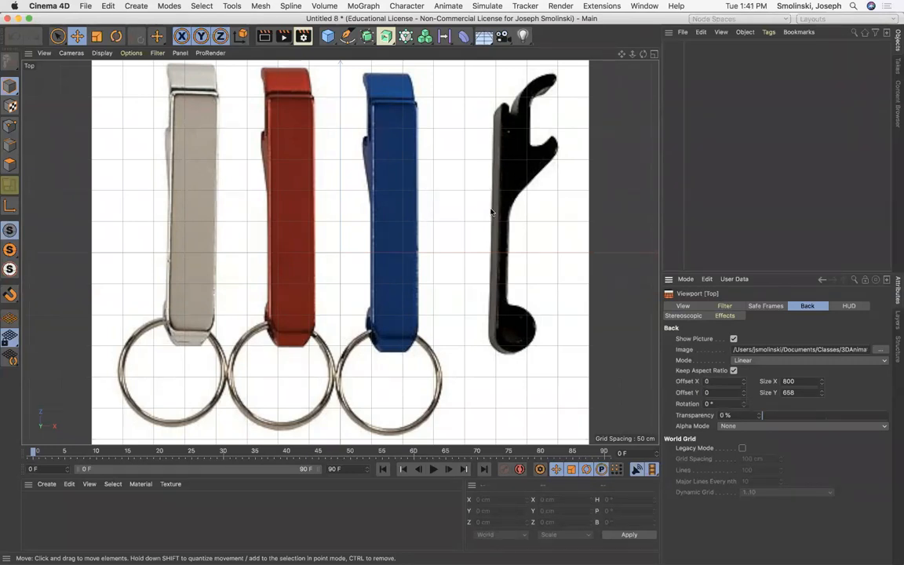
Start a Bezier Spline Pen trace with the first point on the black opener's outline
click(345, 36)
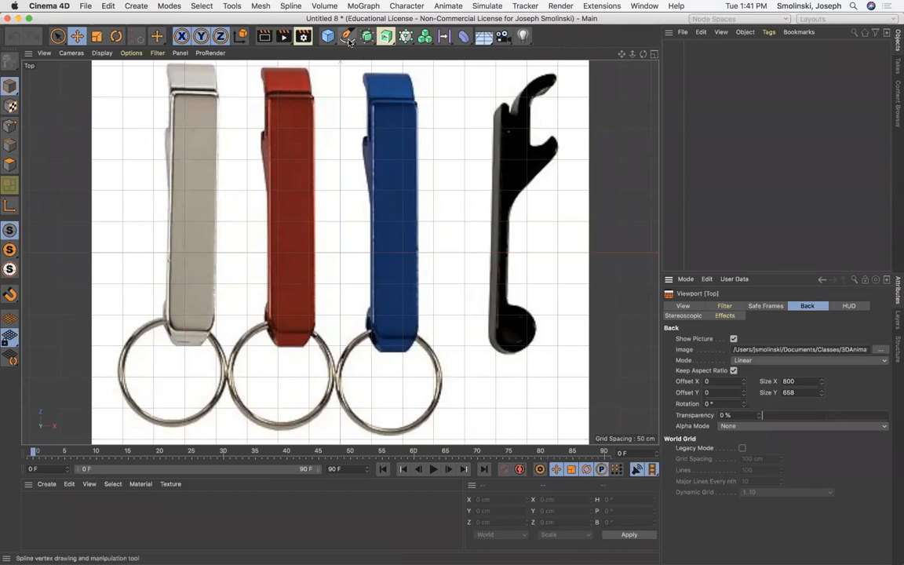
click(328, 36)
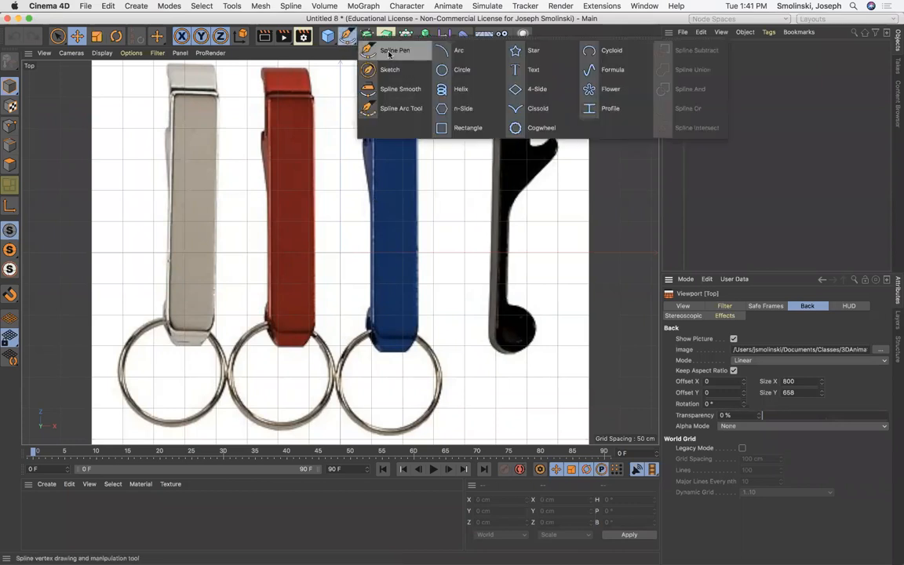
click(395, 50)
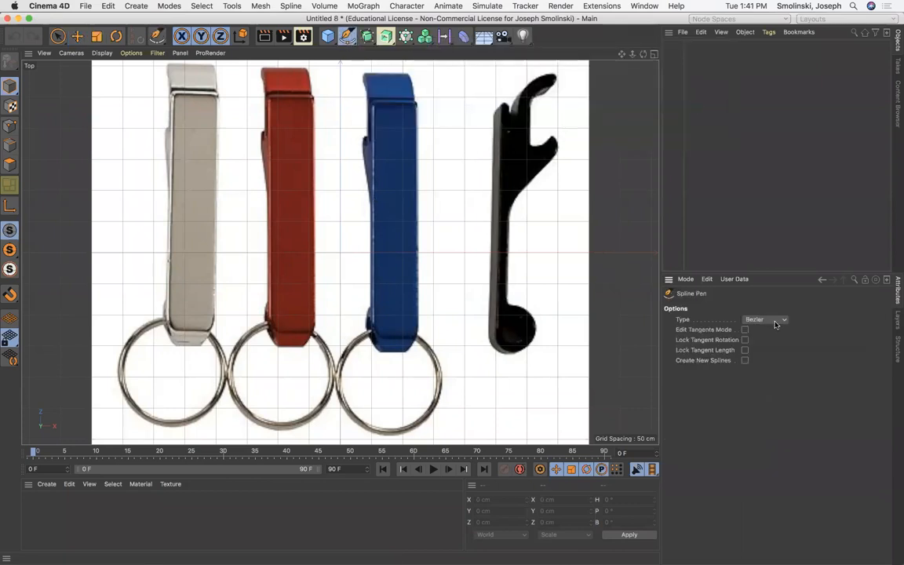
click(764, 321)
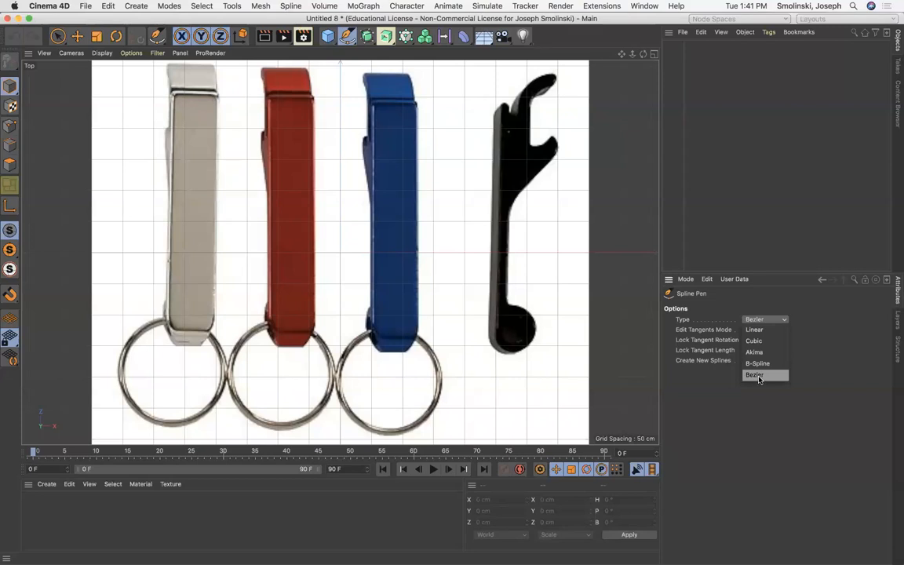
click(755, 374)
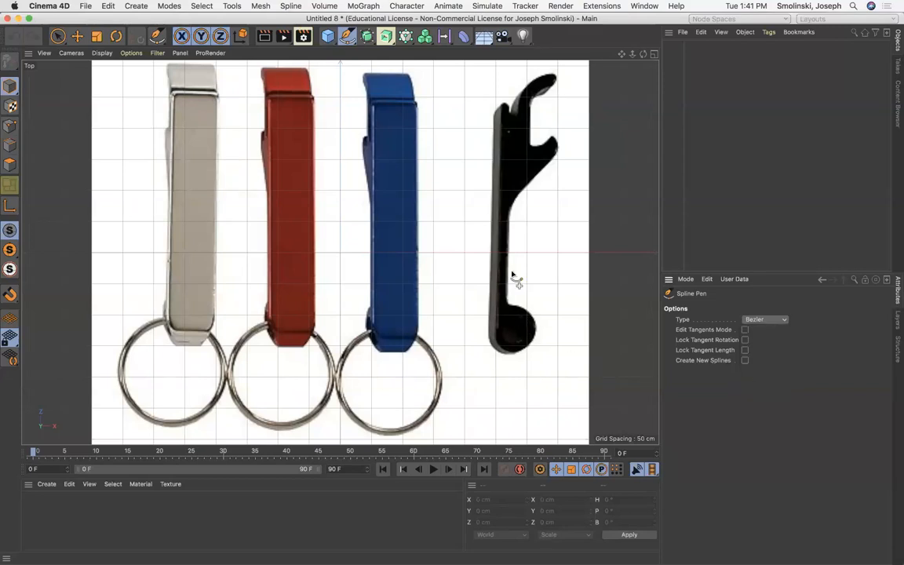
click(509, 232)
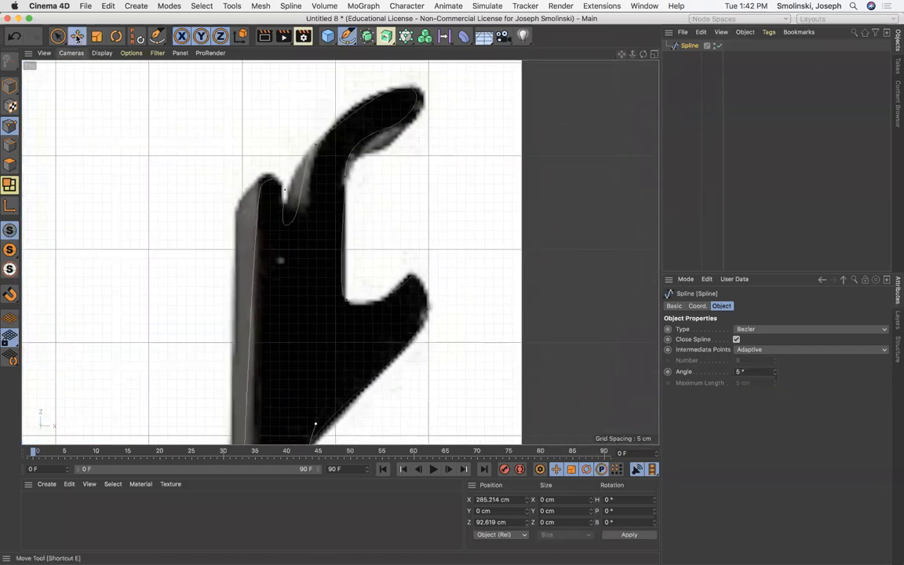
Move spline points at the hook and neck onto the opener's edge
click(58, 36)
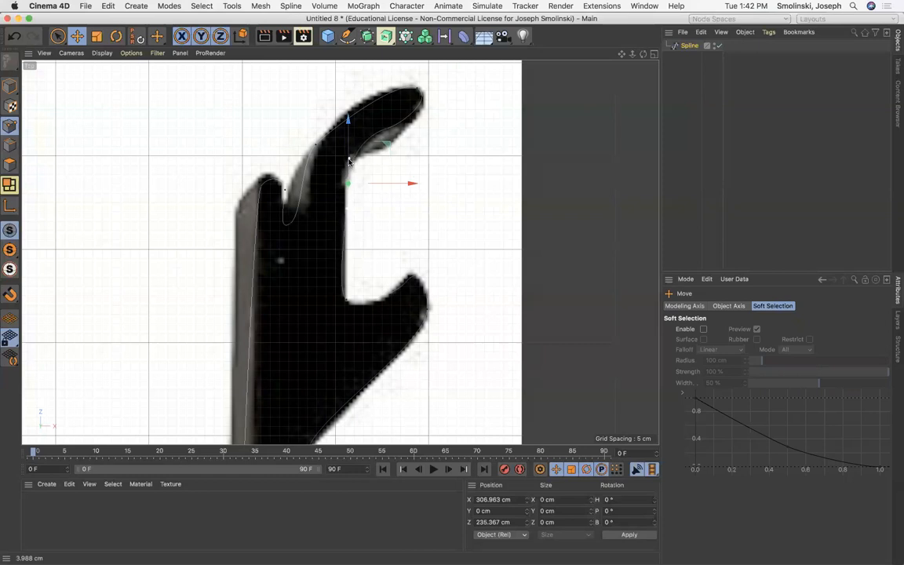
mouse_move(367, 266)
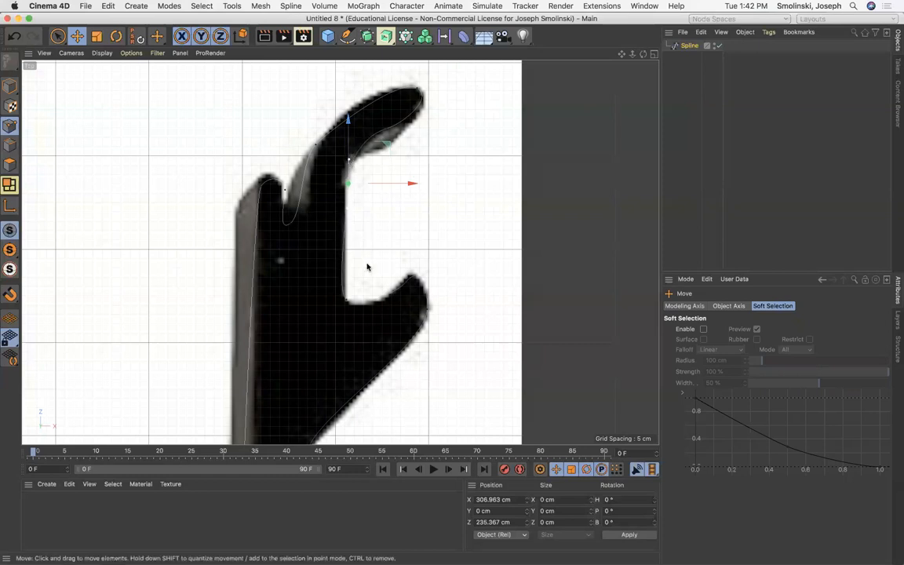
mouse_move(619, 64)
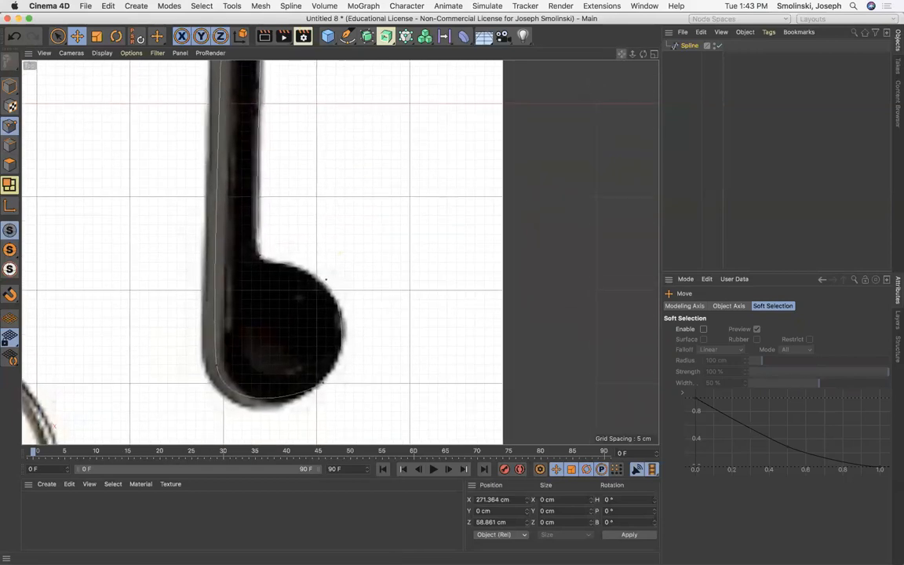
drag(327, 280, 257, 255)
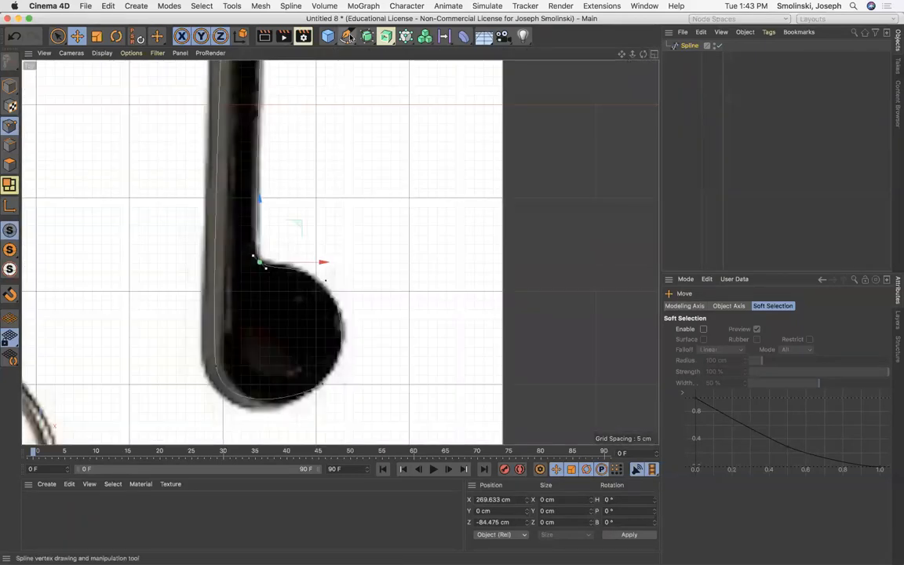
Add a 30 cm Circle spline and position it over the hole area of the rounded end
click(347, 36)
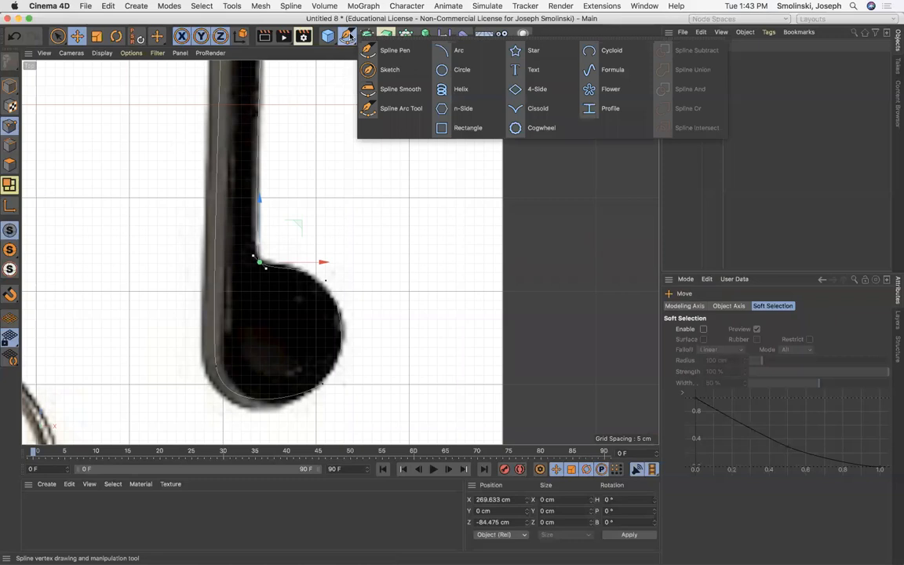
mouse_move(461, 69)
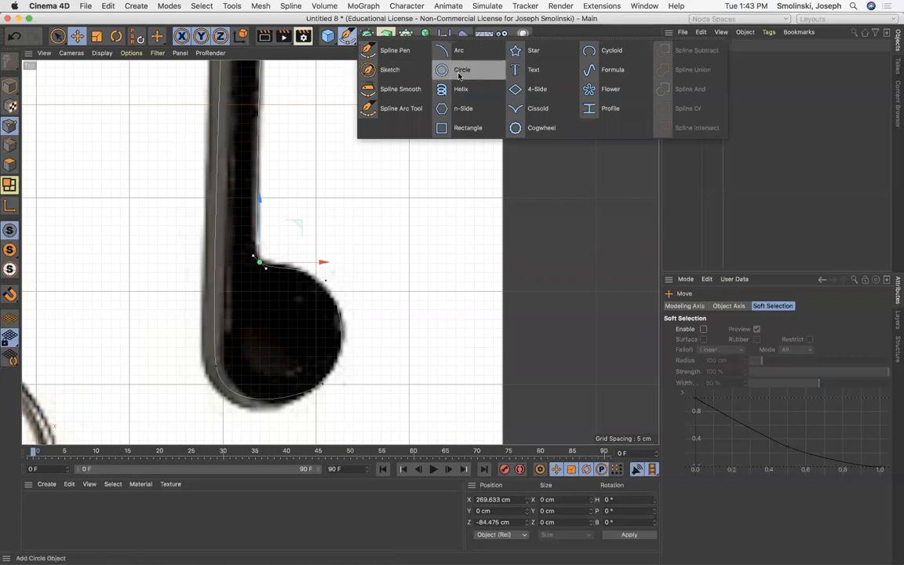
click(461, 69)
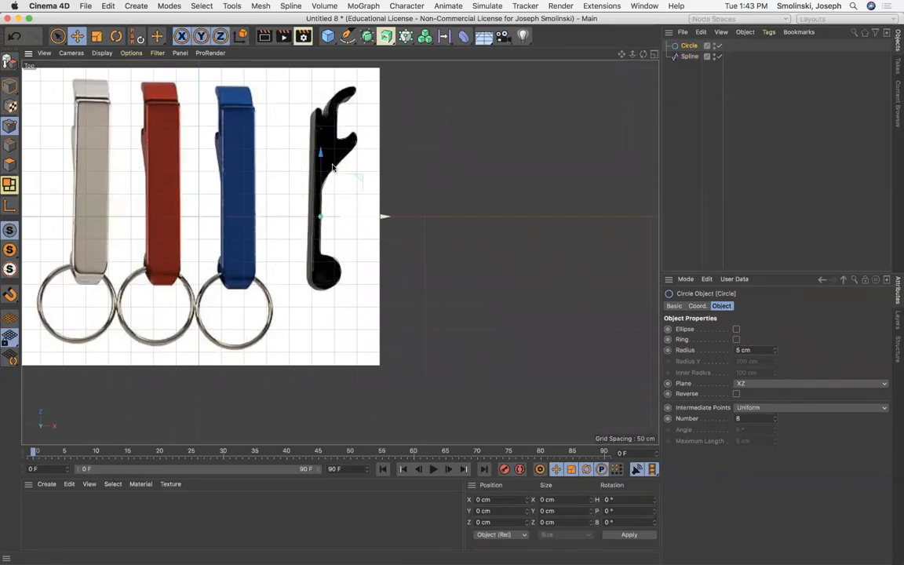
drag(320, 154, 321, 274)
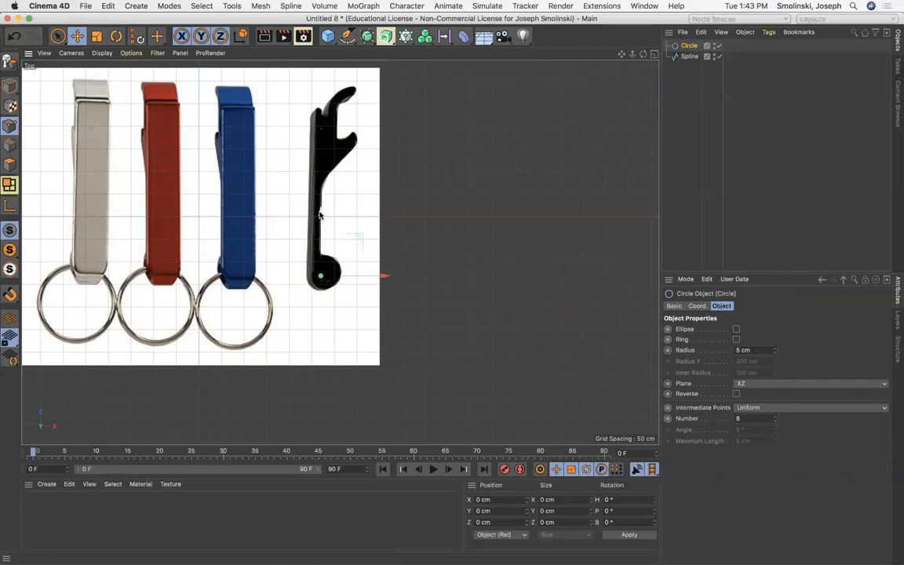
scroll(up, 3)
text(20)
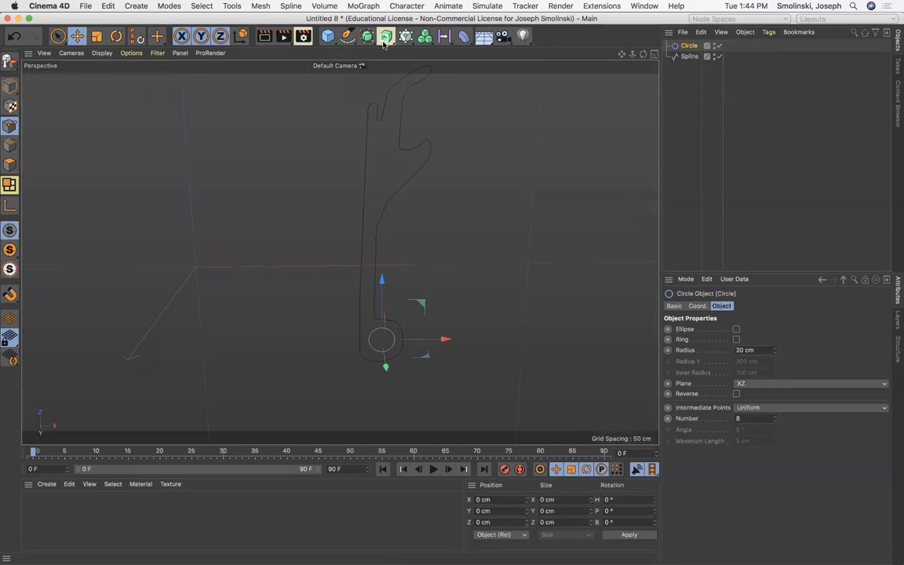
Add an Extrude generator, test the outline under it, then select both the circle and outline splines
click(386, 36)
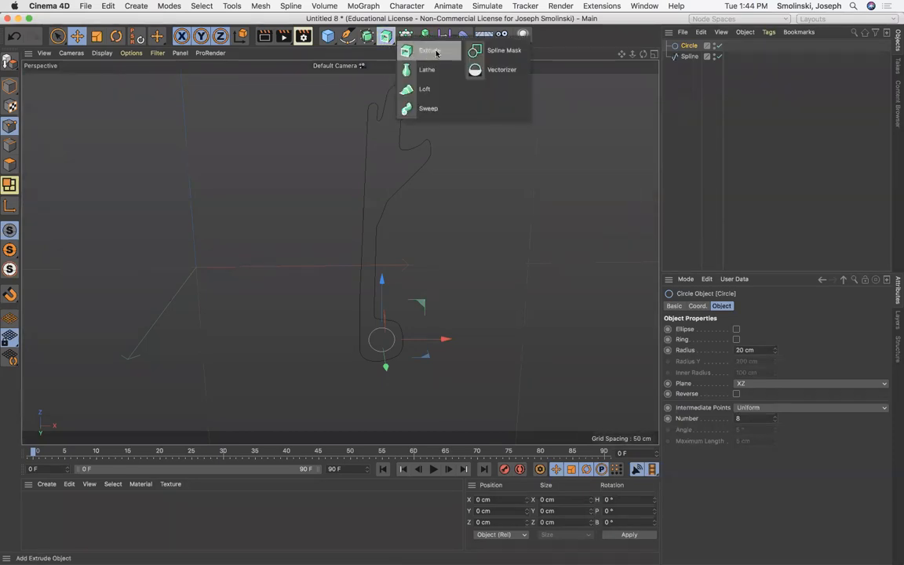
click(428, 50)
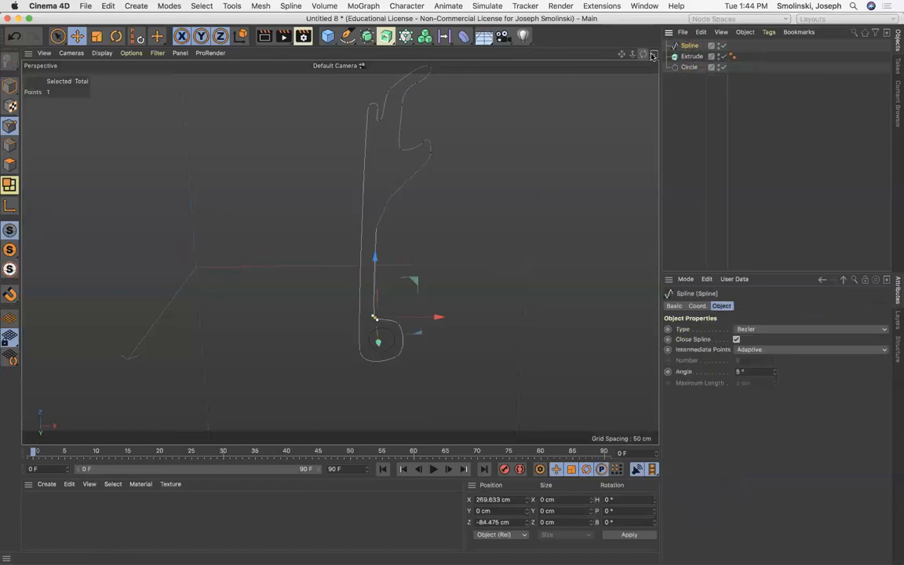
click(651, 54)
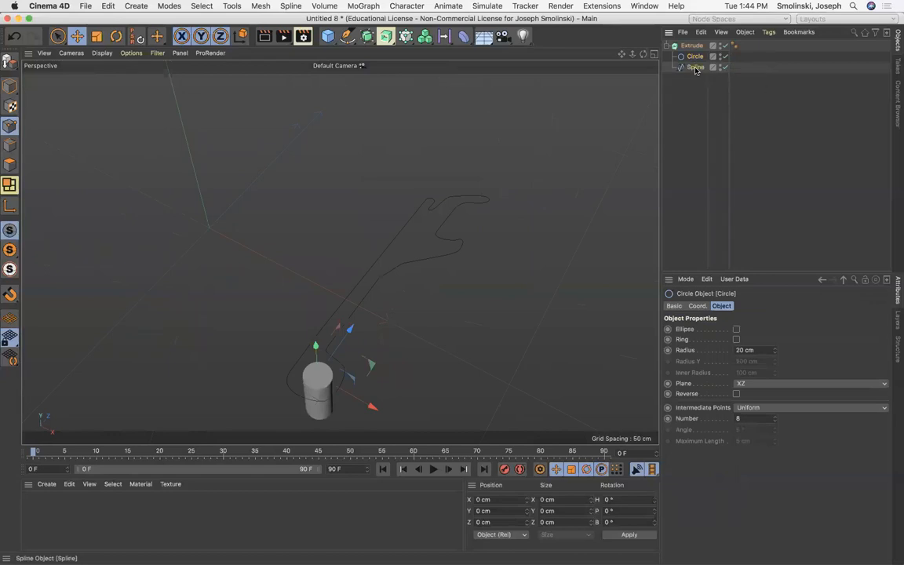
click(695, 57)
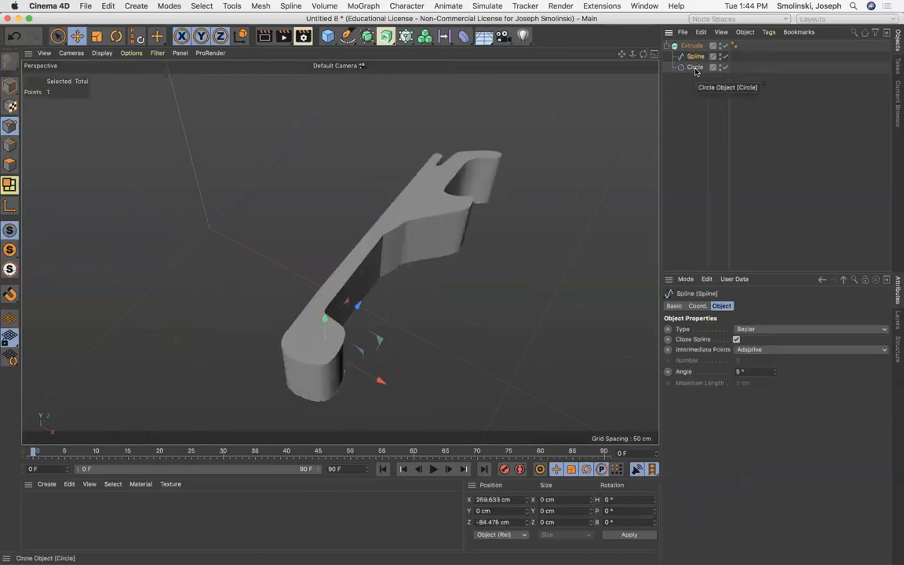
click(696, 65)
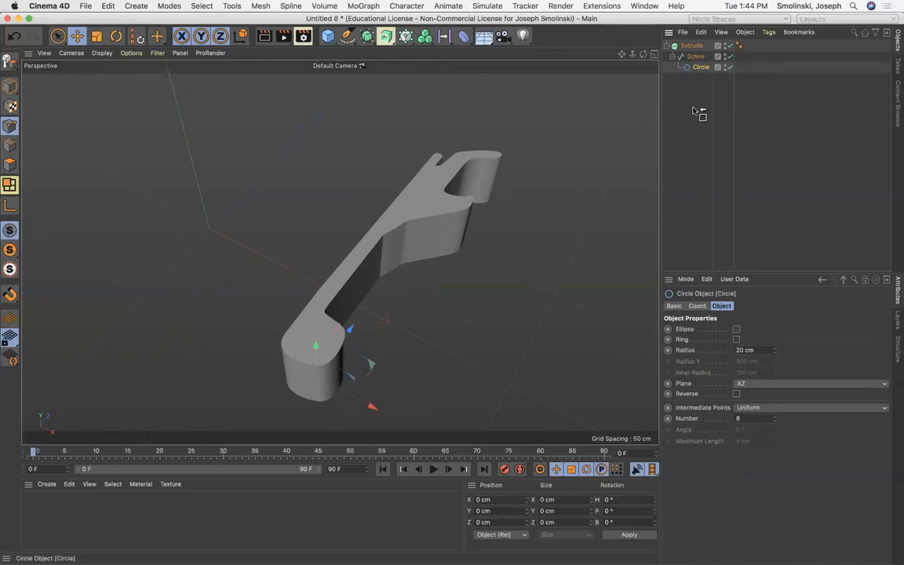
click(697, 56)
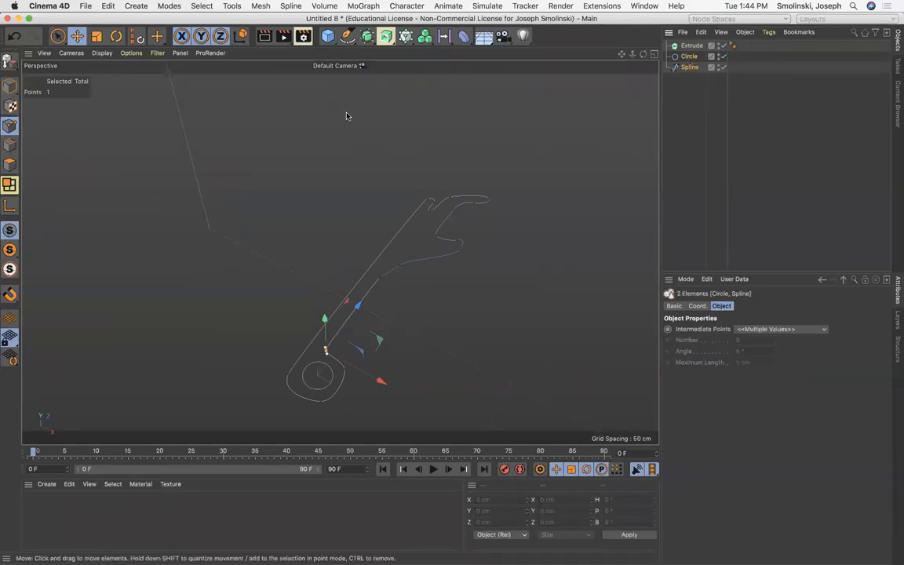
Merge both splines with Connect Objects + Delete and place the result under the Extrude
click(291, 7)
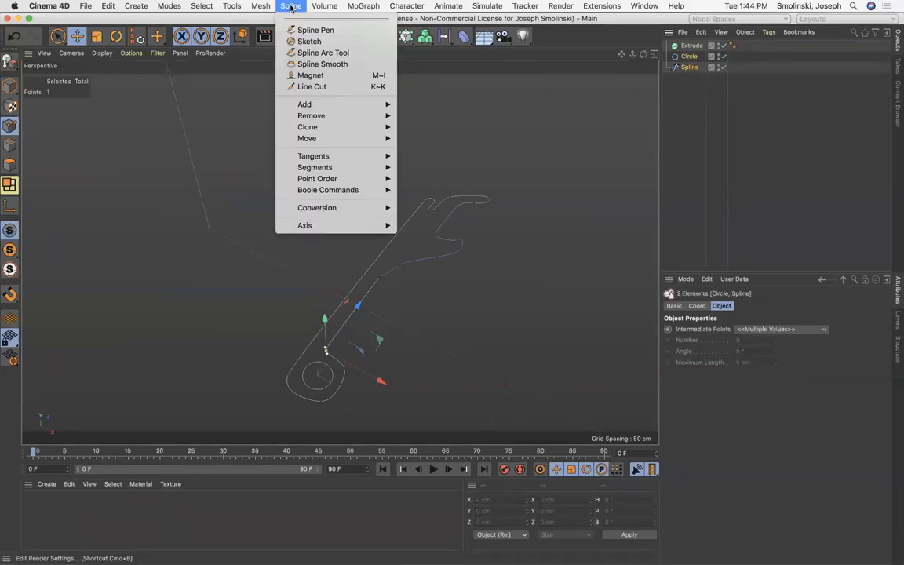
mouse_move(317, 208)
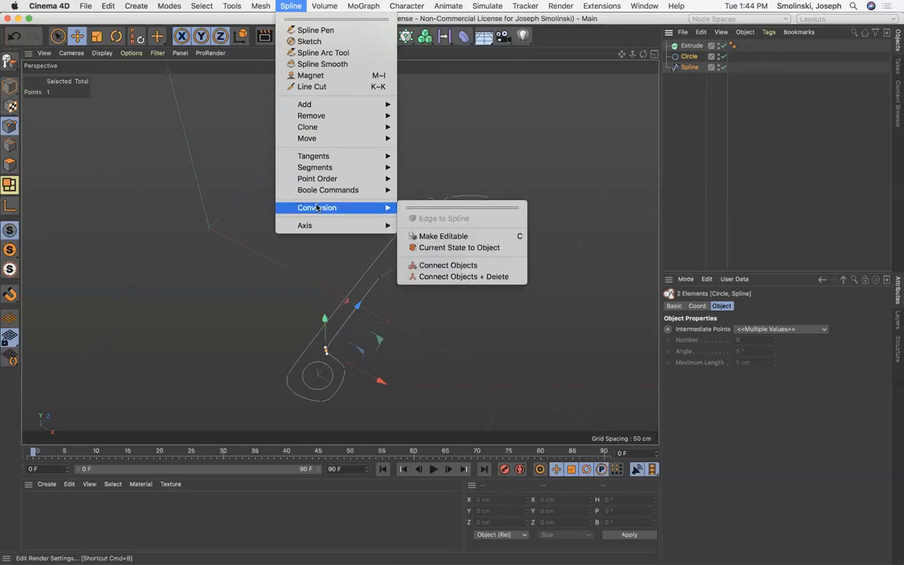
mouse_move(463, 277)
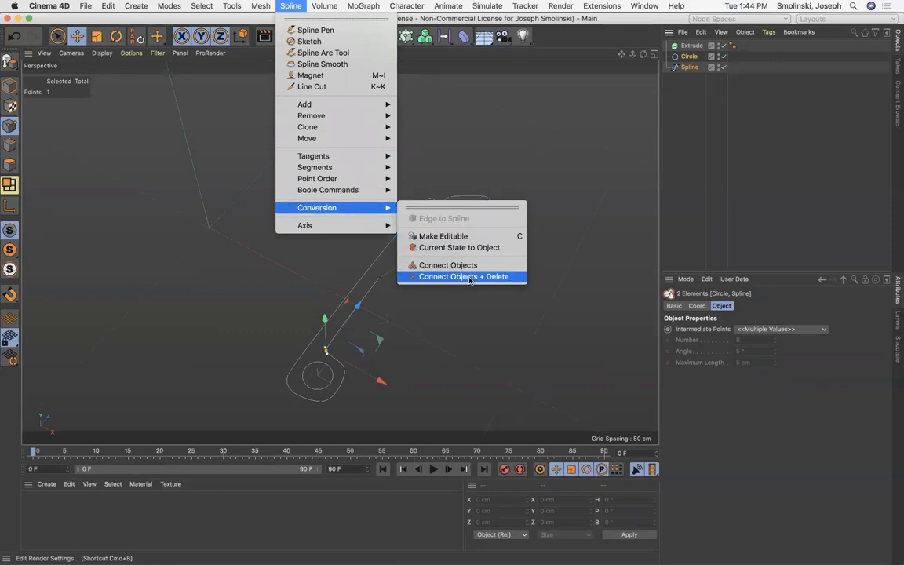
click(463, 276)
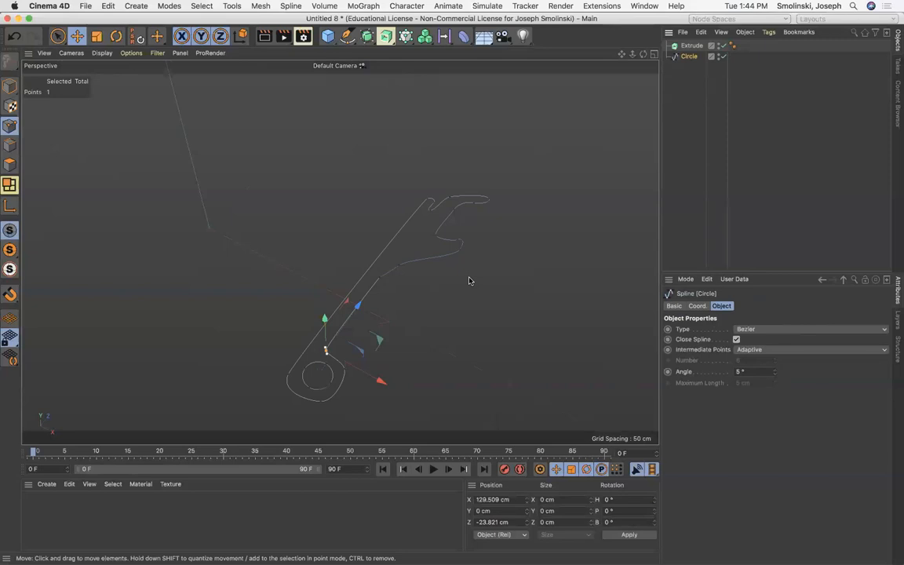
mouse_move(384, 283)
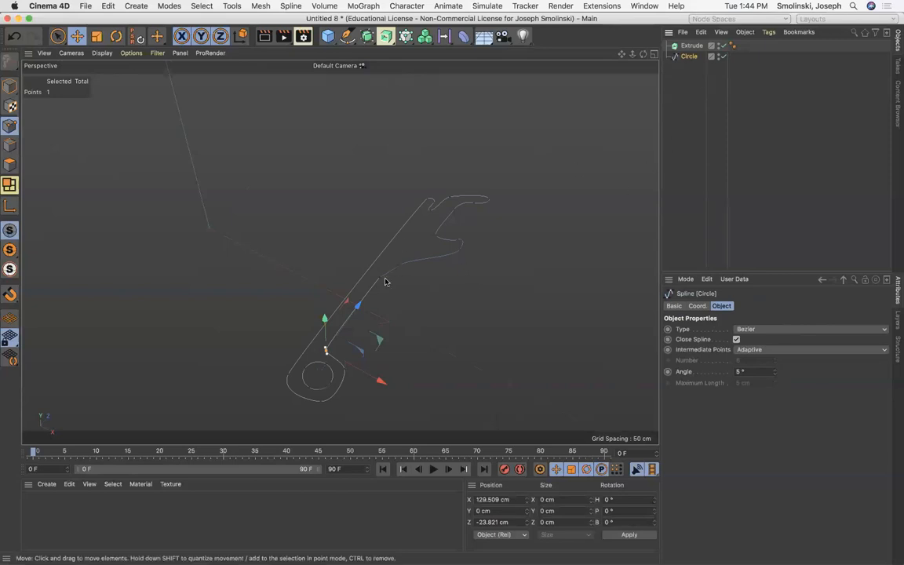
click(689, 57)
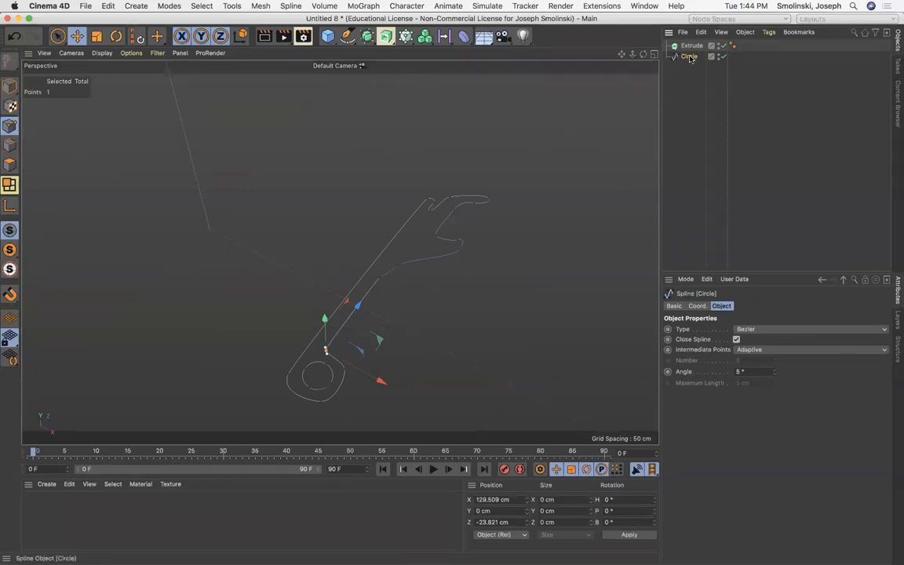
click(712, 44)
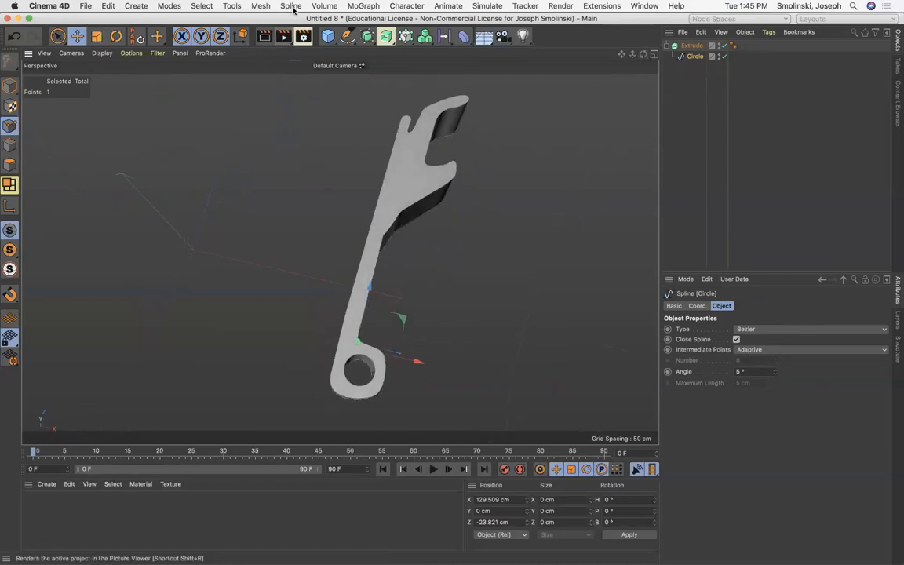
click(290, 6)
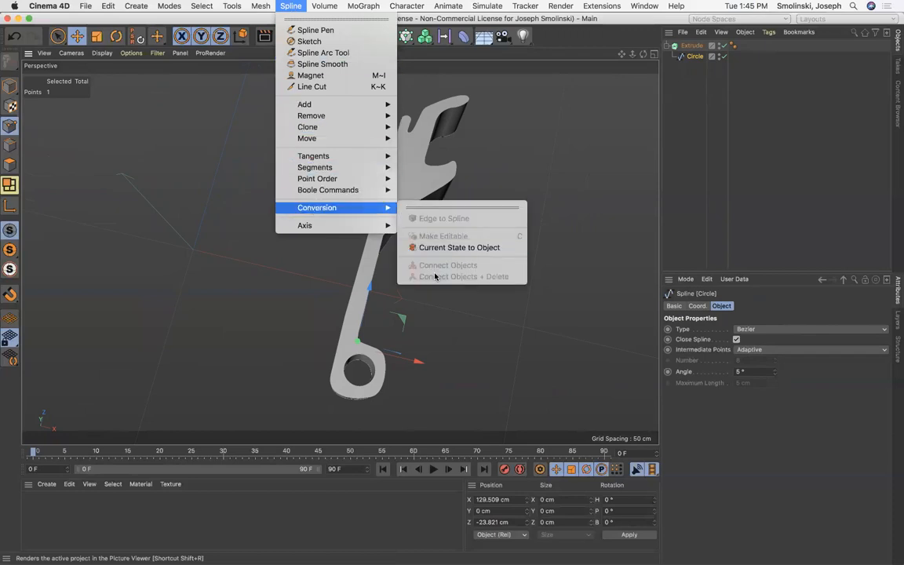
mouse_move(452, 276)
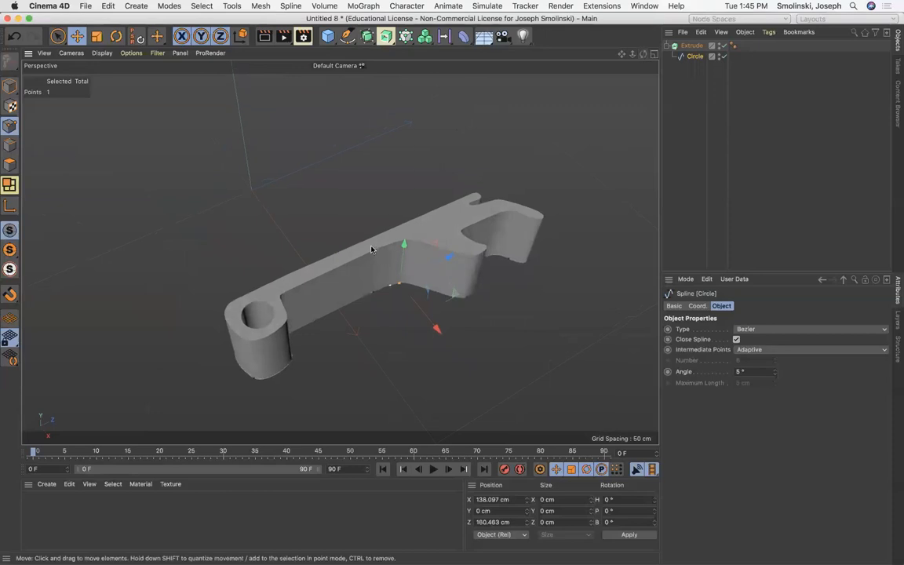
mouse_move(439, 305)
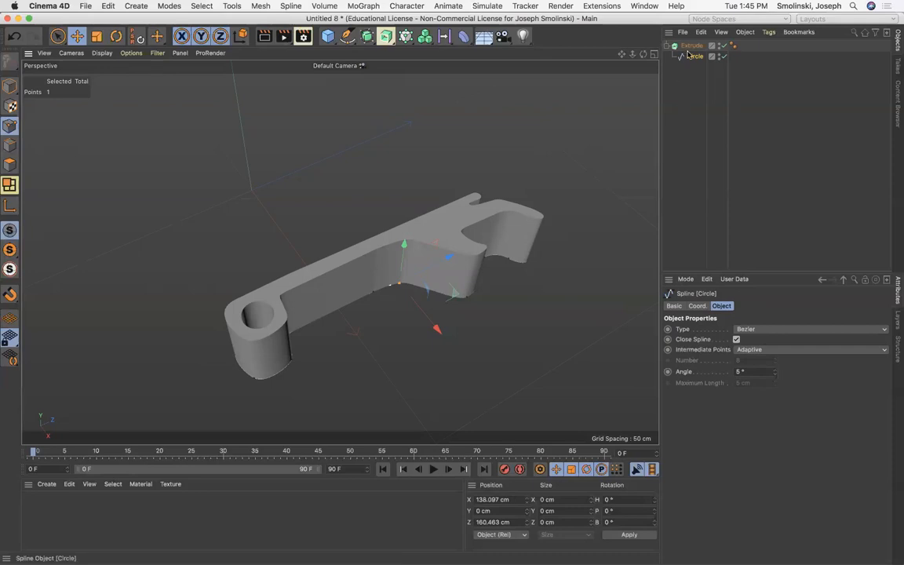
In the Extrude's Caps settings, set a Step bevel shape with a size of about 2.17 cm
click(693, 44)
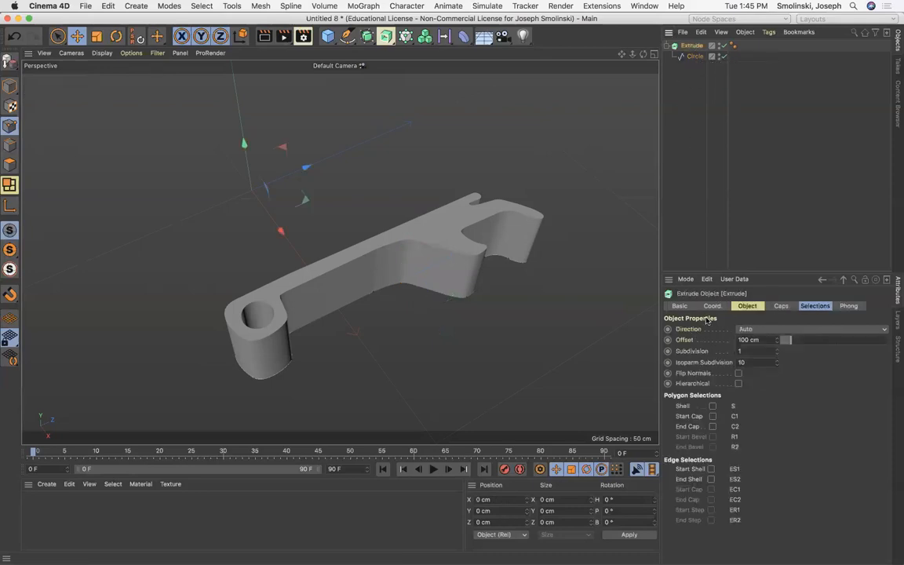
click(781, 306)
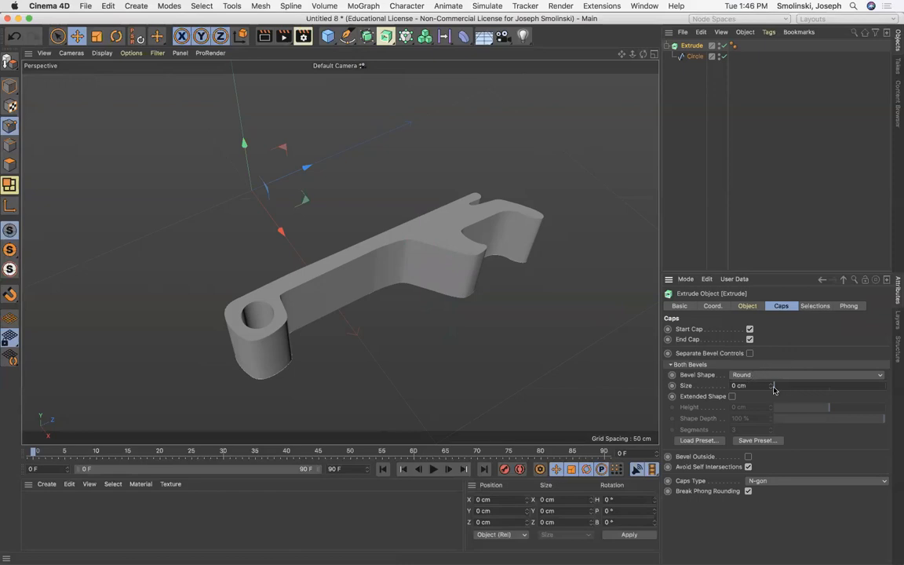
drag(772, 387, 783, 386)
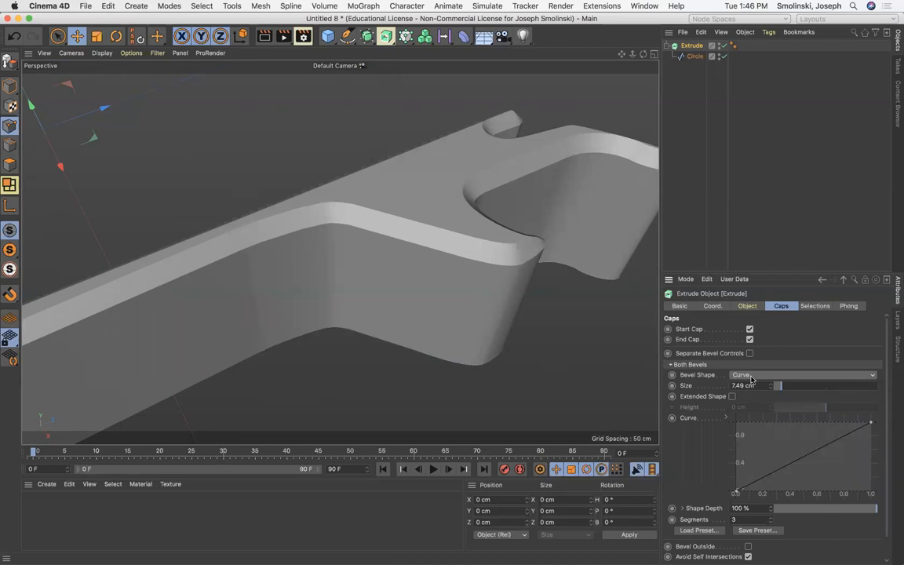
click(800, 373)
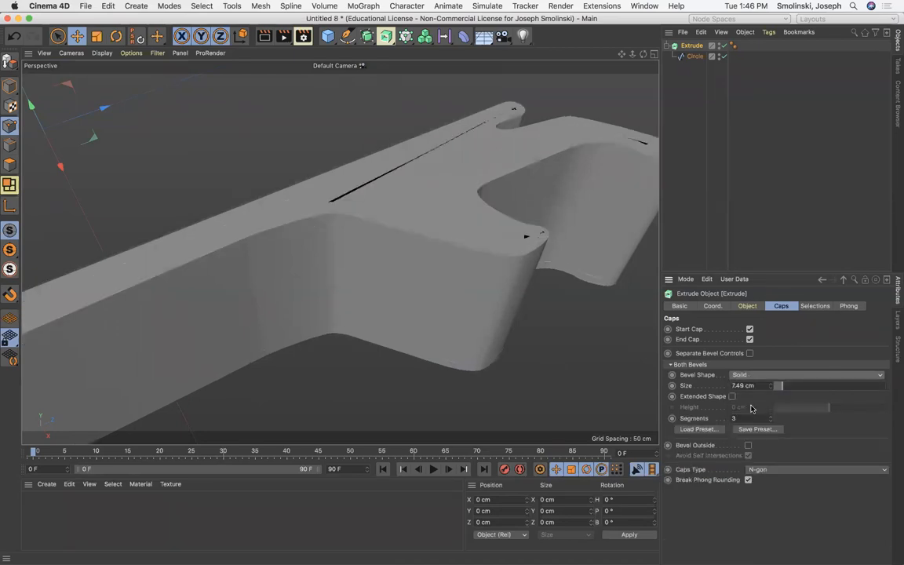
mouse_move(782, 391)
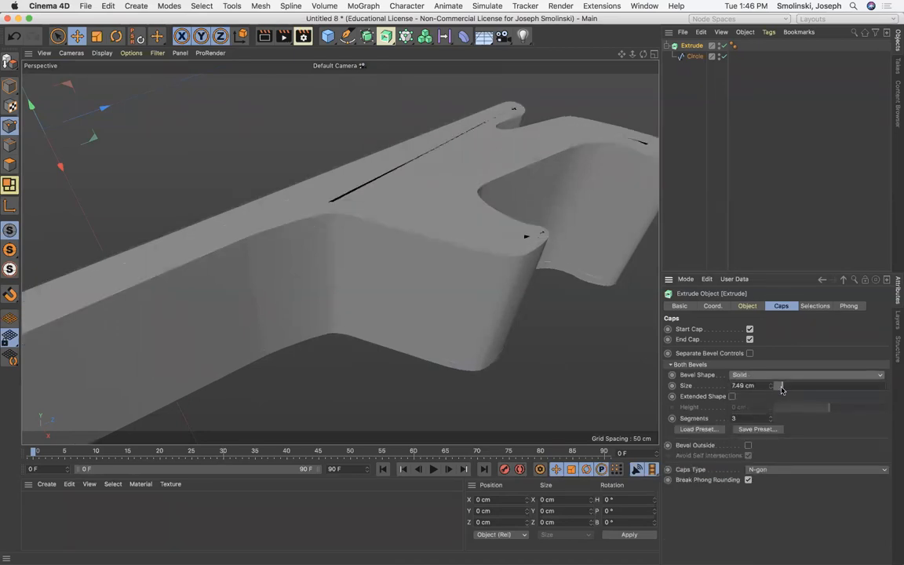
drag(782, 386, 772, 386)
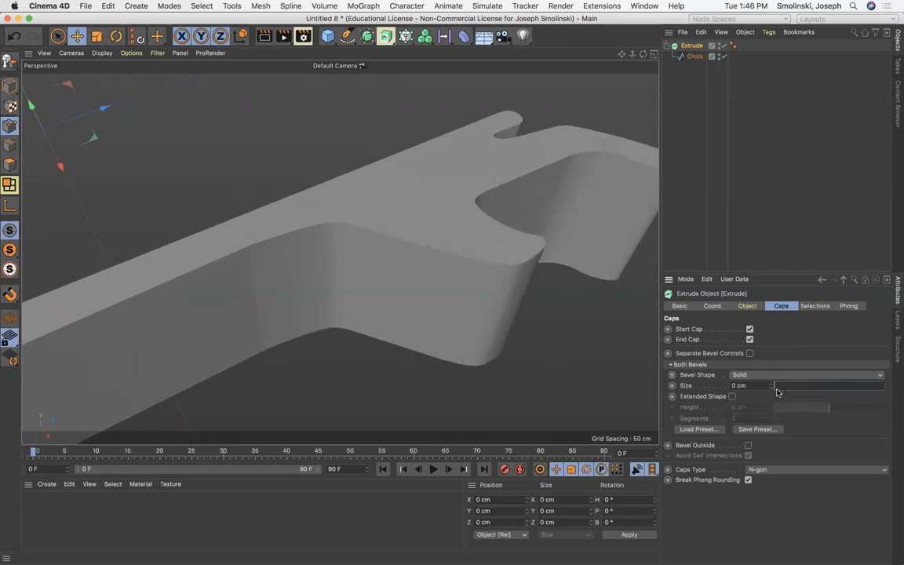
drag(772, 386, 783, 386)
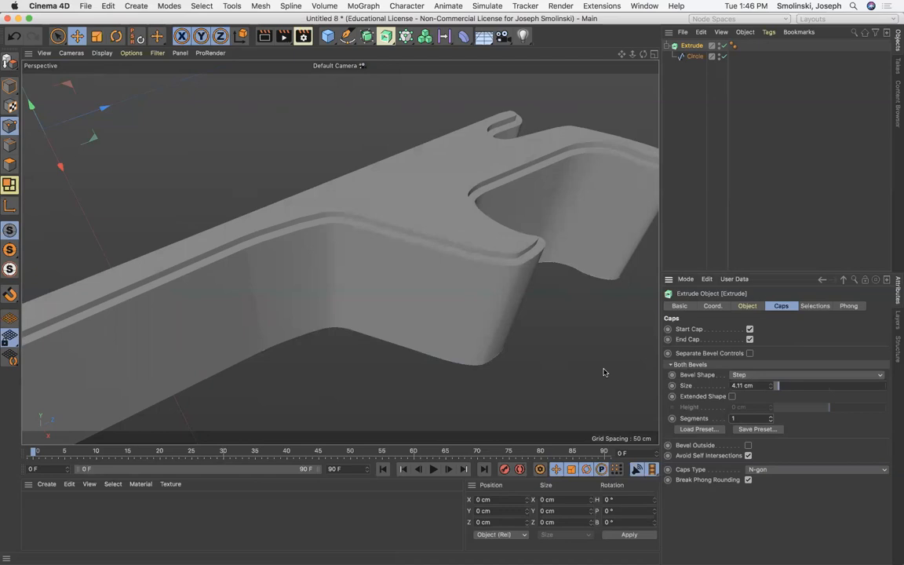
mouse_move(756, 376)
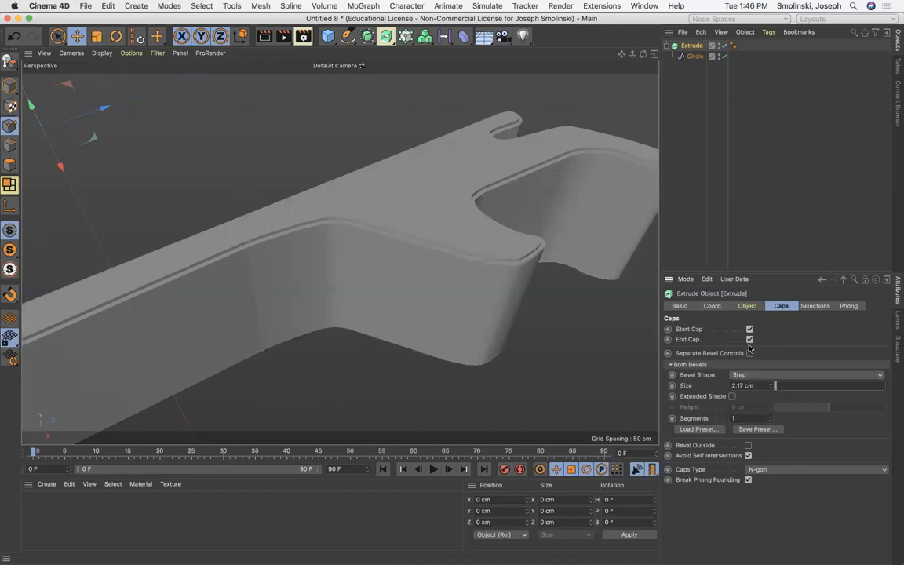
Change the cap bevel to a Round profile and enlarge it to about 3.8 cm
click(748, 351)
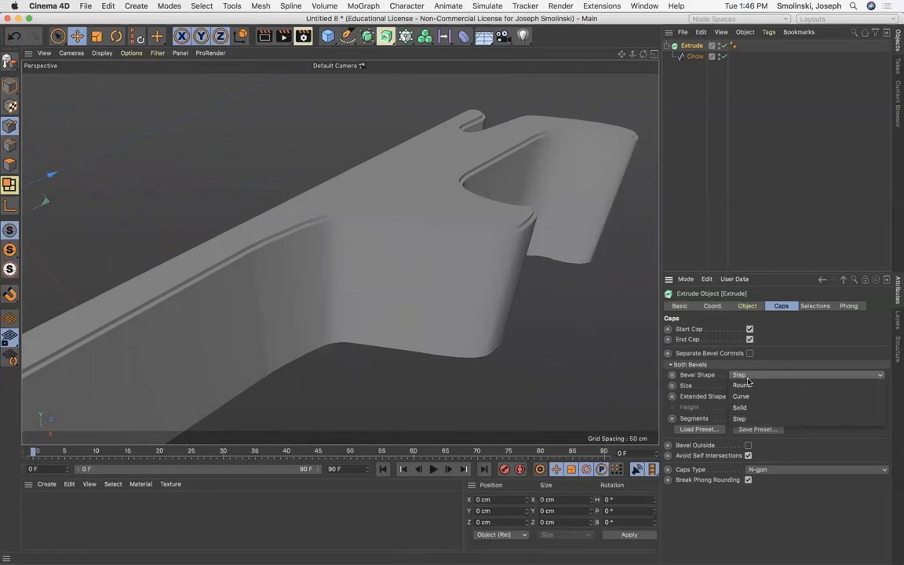
click(804, 374)
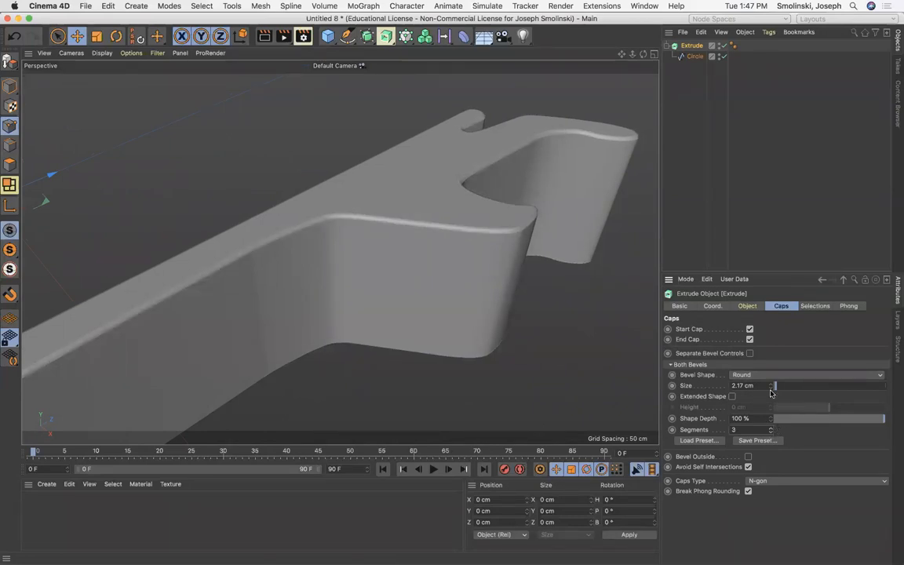
drag(771, 386, 772, 386)
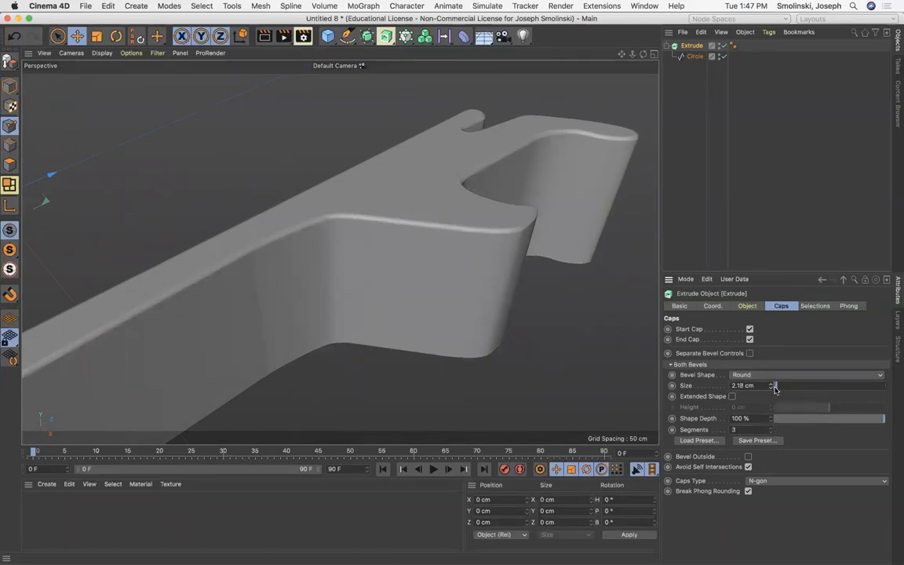
drag(753, 386, 778, 386)
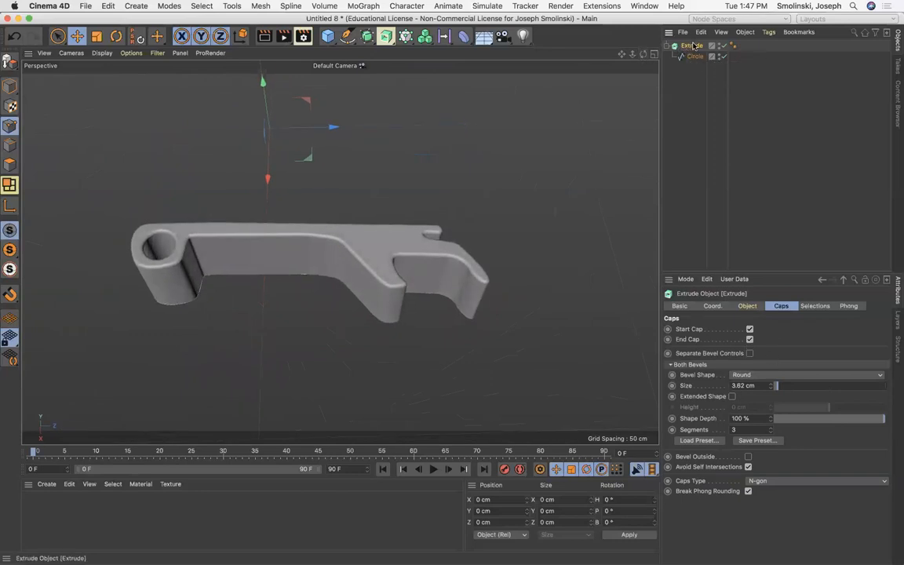
Scrub the Extrude's Offset, then set the extrusion depth to exactly 100 cm
click(747, 304)
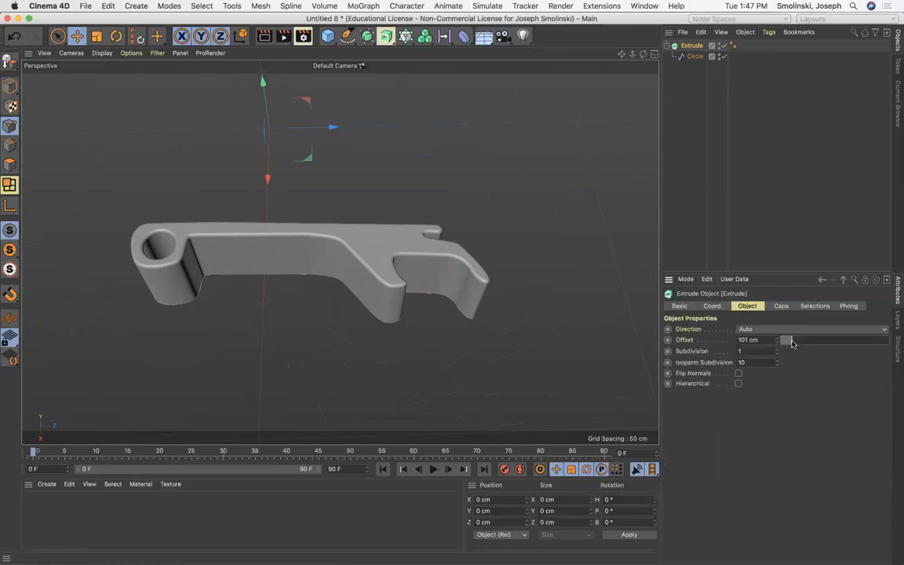
drag(784, 339, 835, 339)
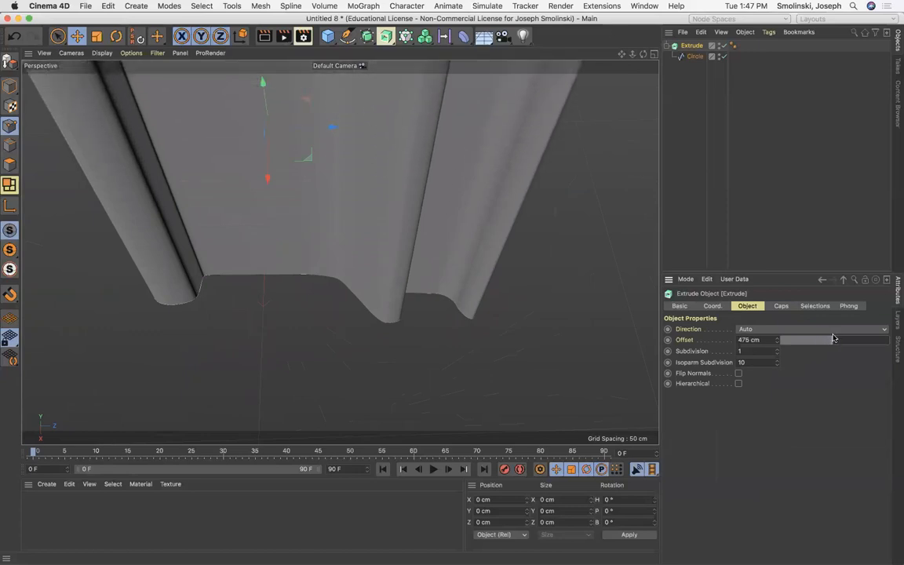
drag(835, 339, 785, 339)
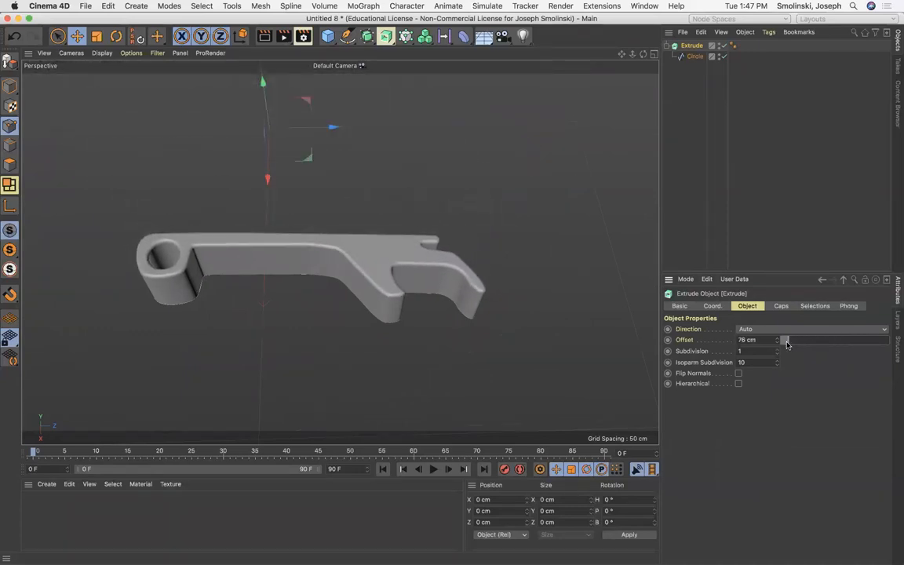
click(756, 339)
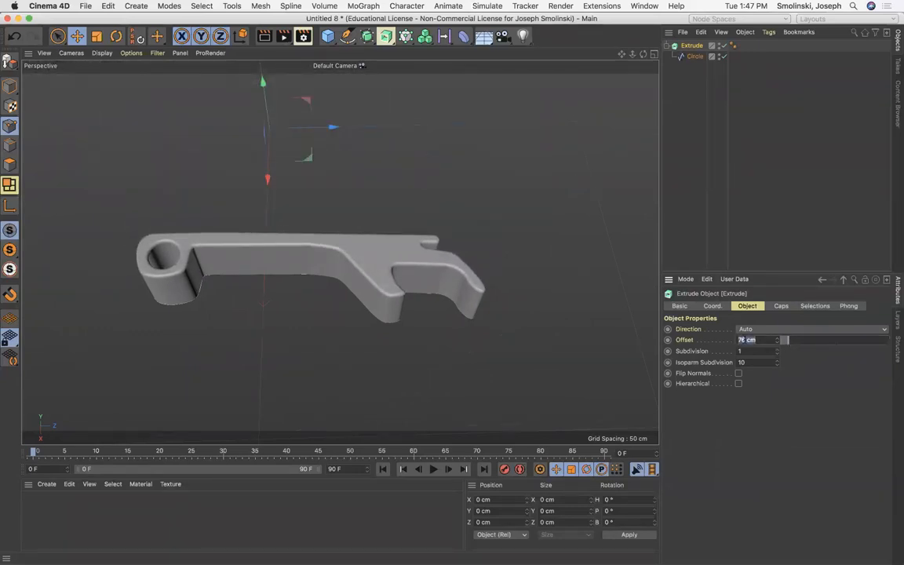
text(100 cm)
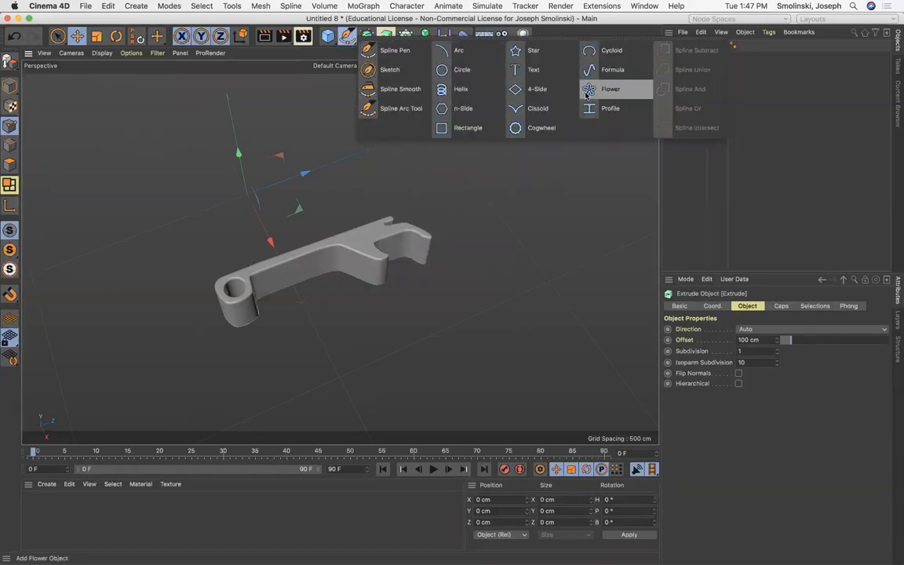
mouse_move(536, 88)
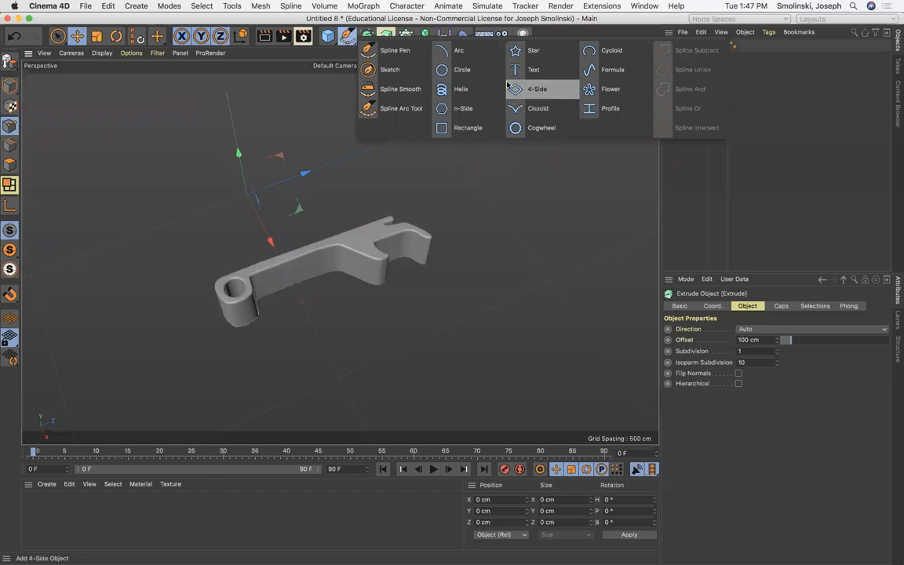
Add a Star spline and an Extrude generator turning it into a solid eight-pointed star
click(534, 50)
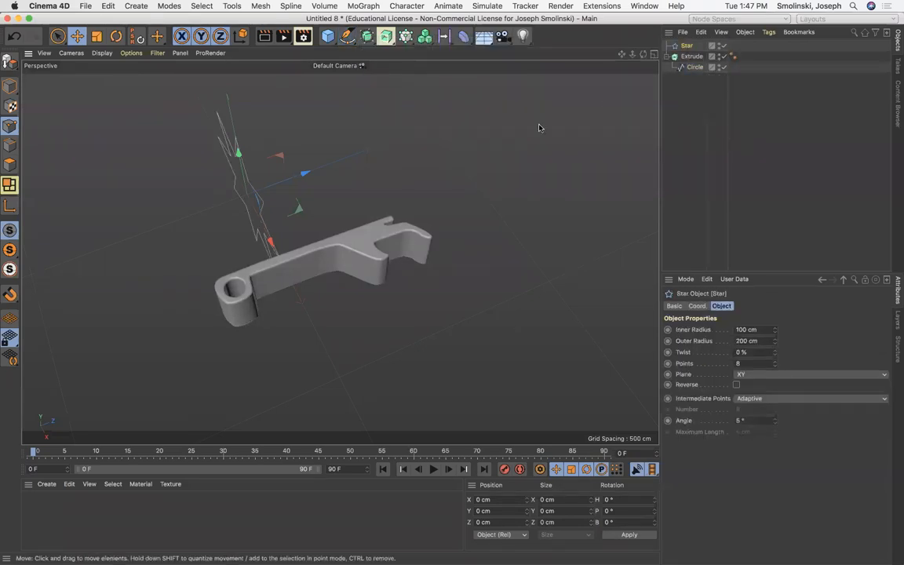
click(386, 36)
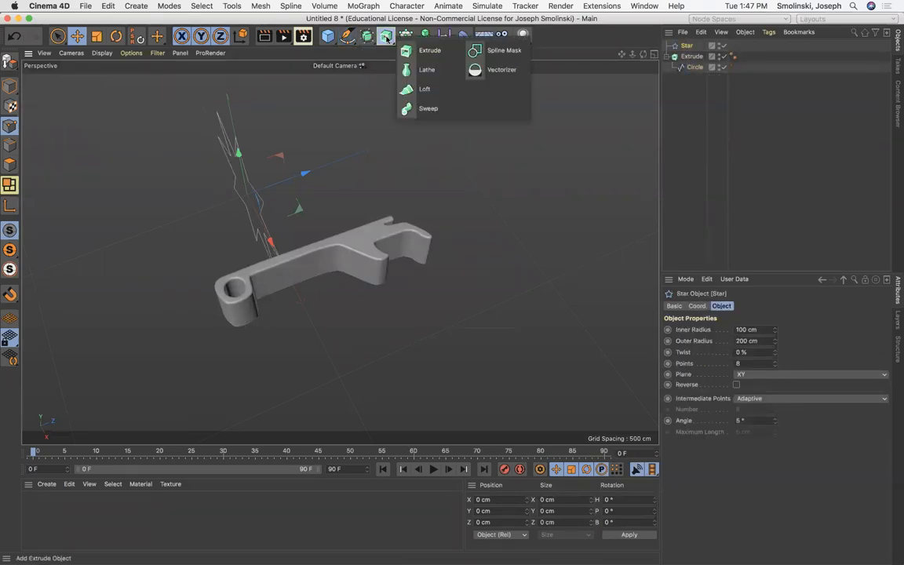
click(430, 50)
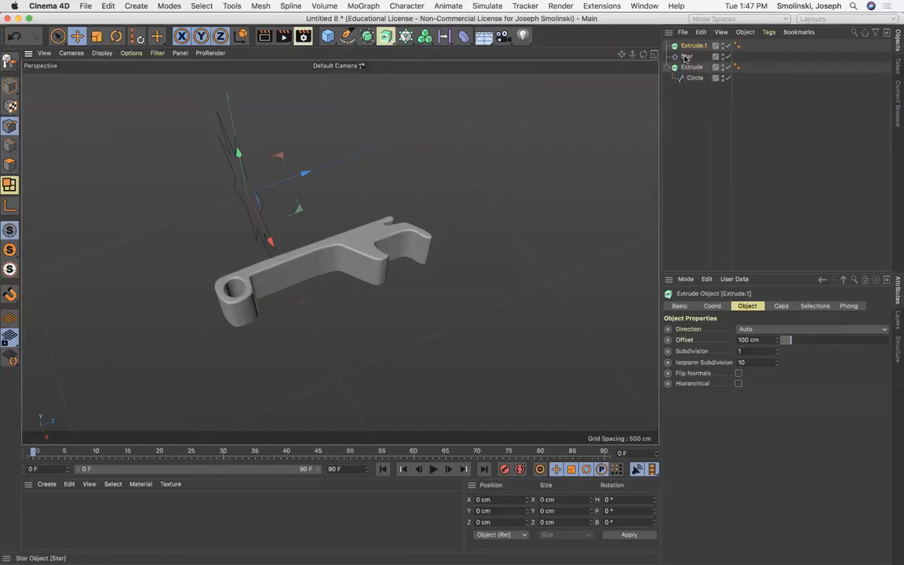
click(694, 57)
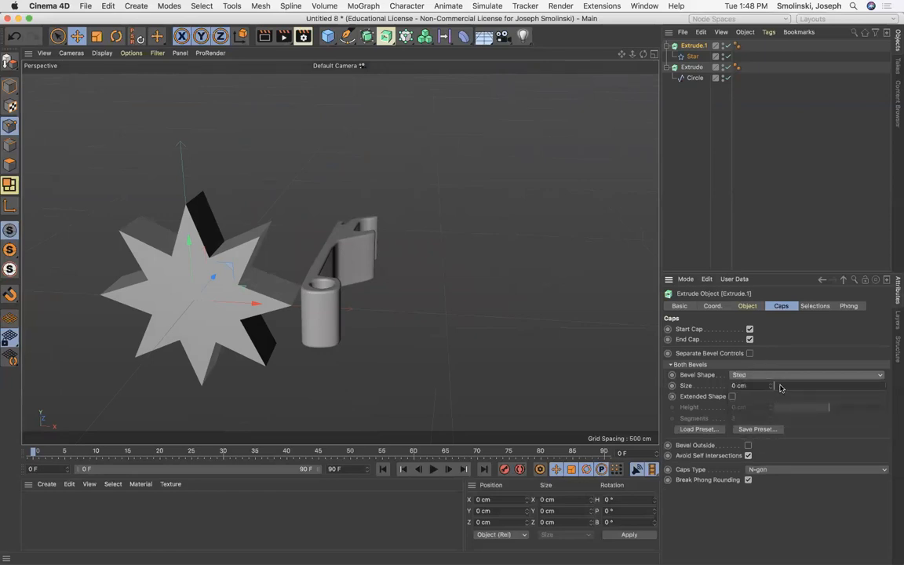
Drag the Extrude.1 stepped-bevel Size up to about 31 cm, forming concentric terraces
drag(772, 386, 783, 387)
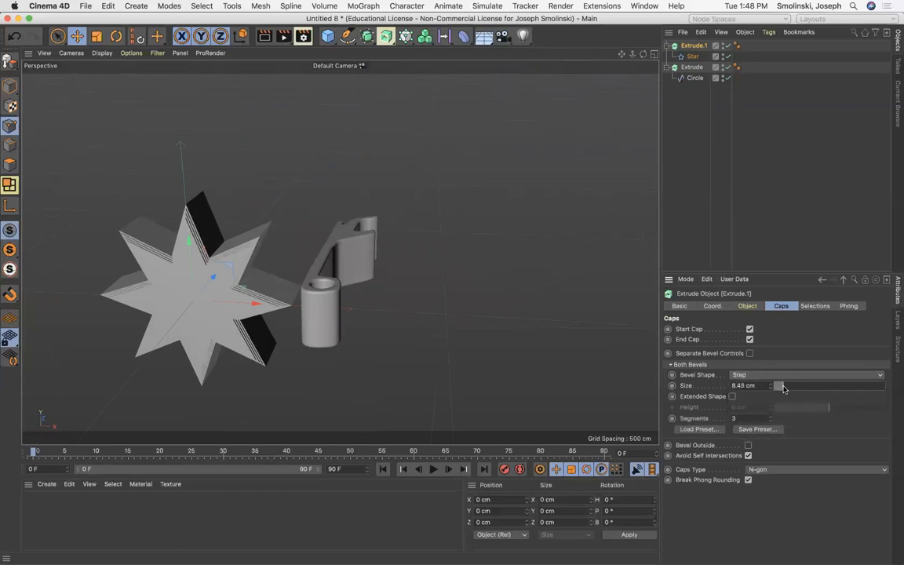
drag(777, 386, 808, 386)
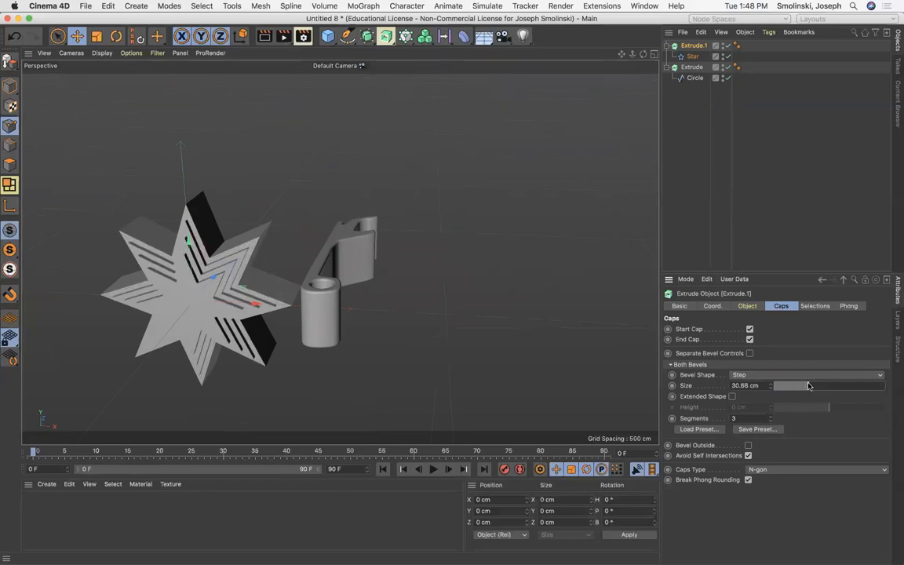
drag(788, 386, 793, 386)
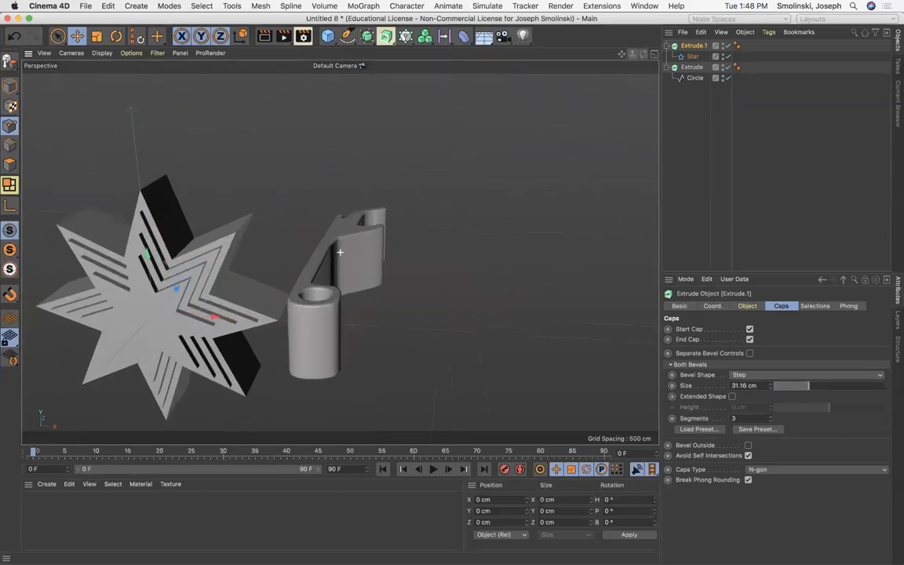